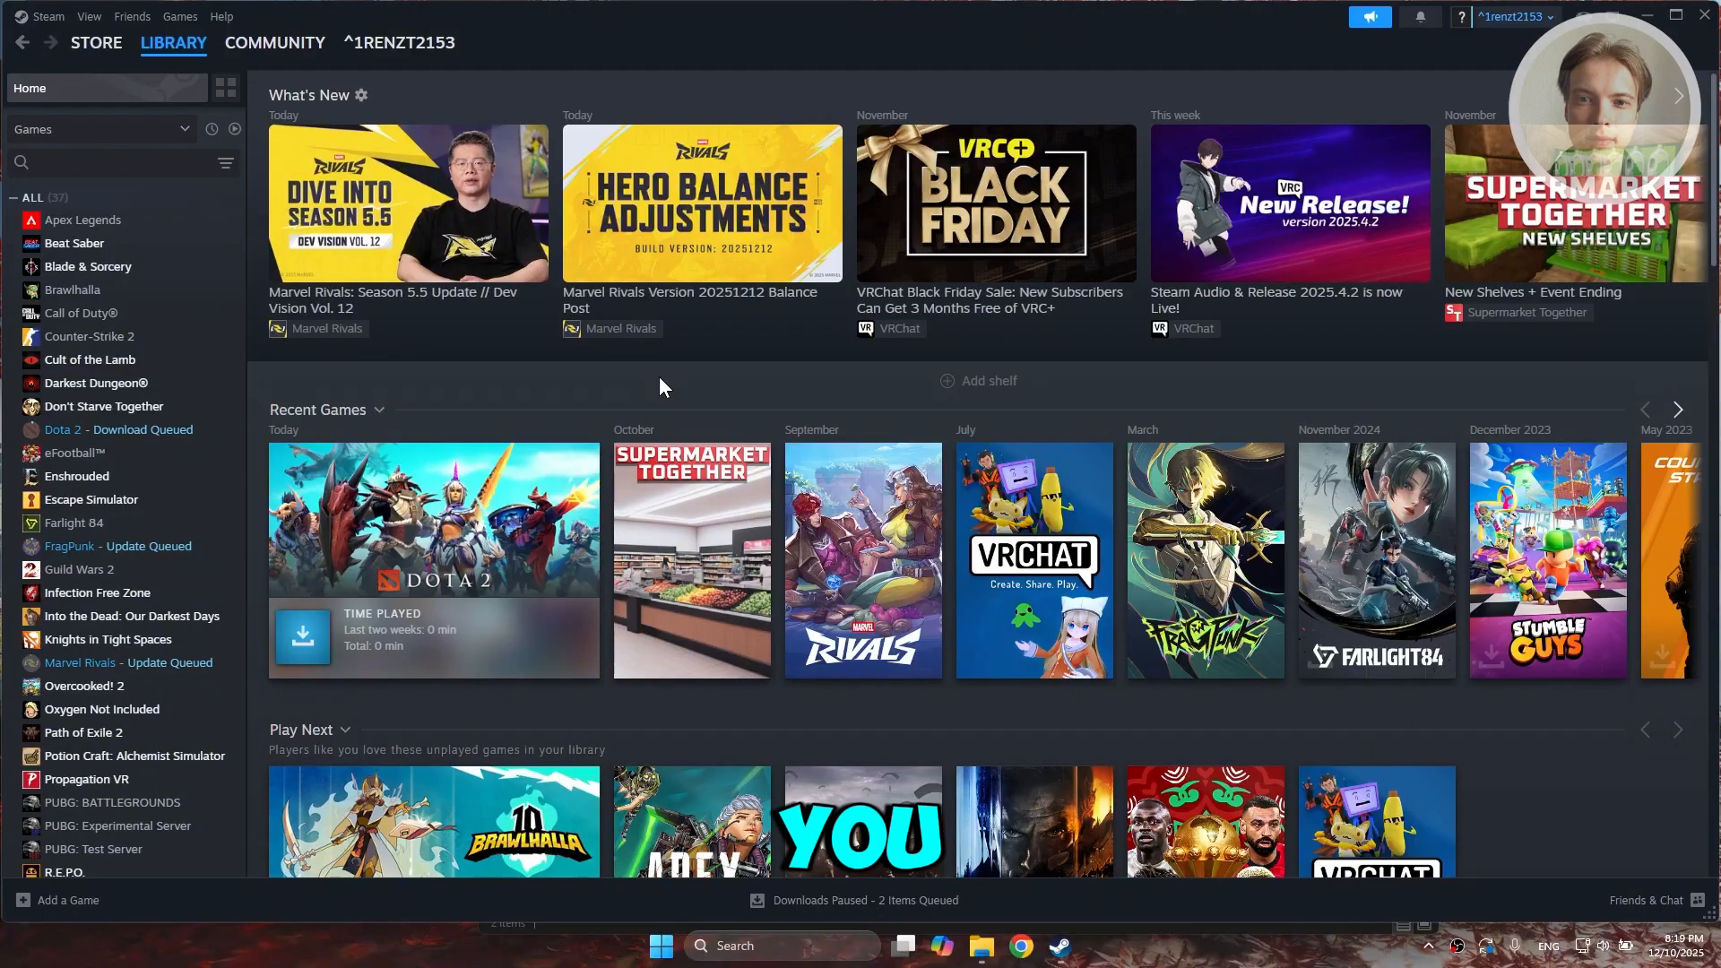
Open Steam's Settings window from the Steam client menu
{"action": "left_click", "coordinate": [95, 41]}
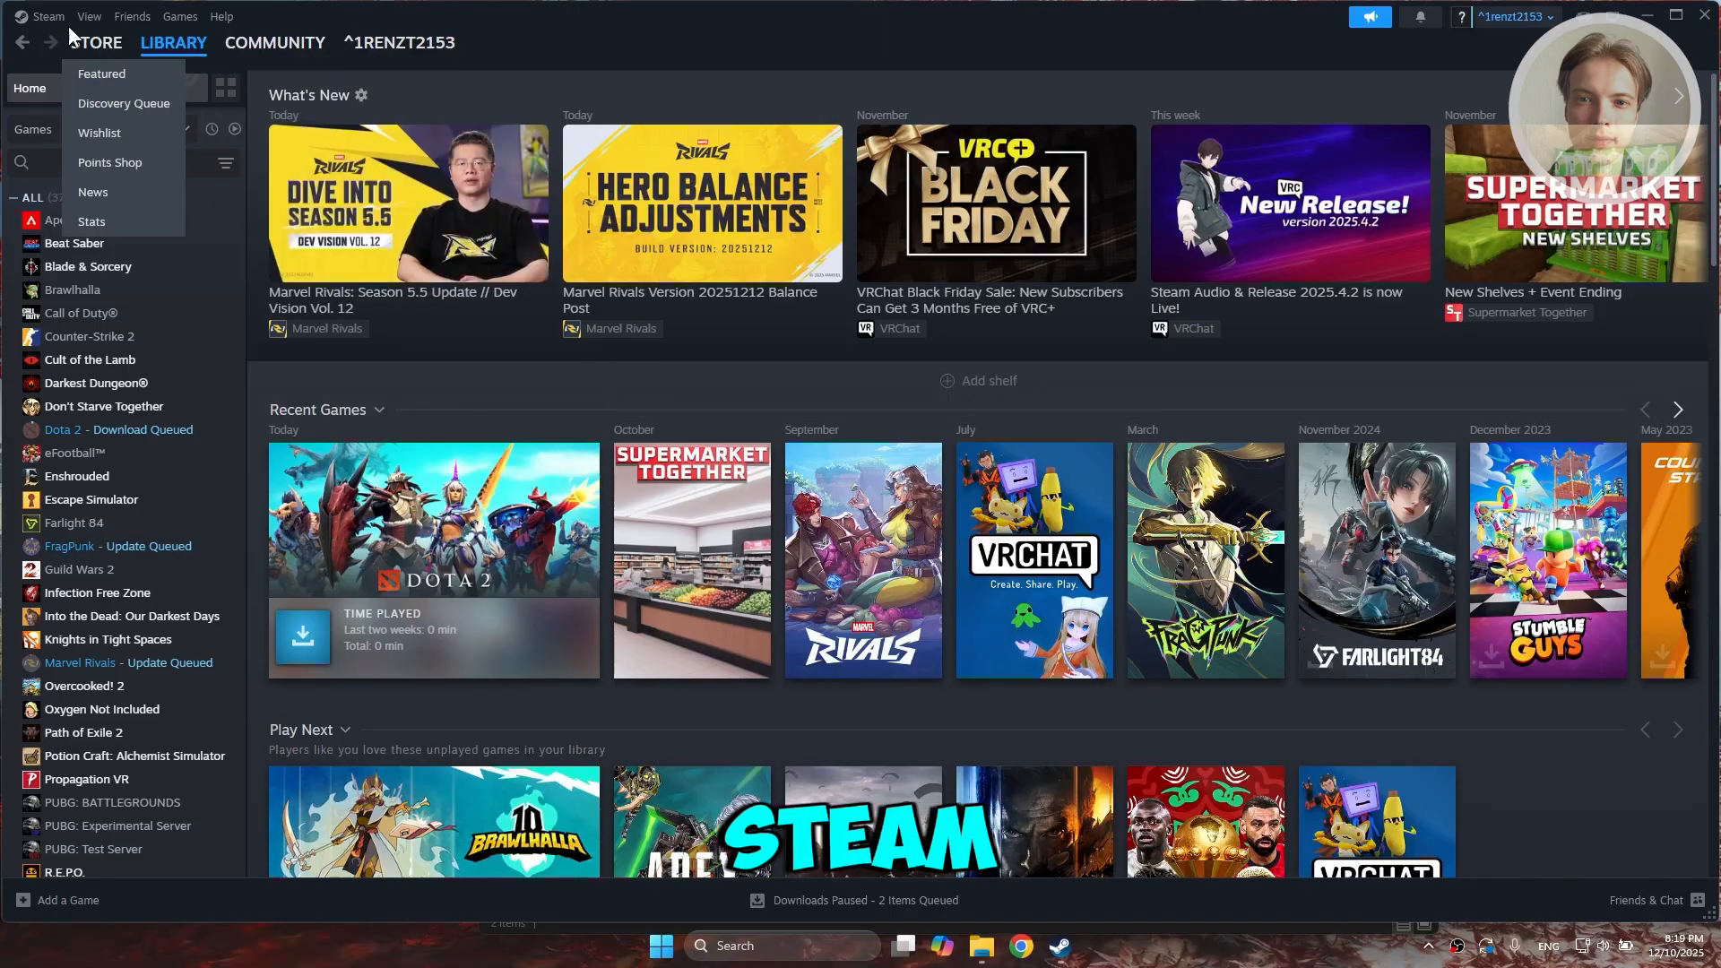
{"action": "left_click", "coordinate": [48, 16]}
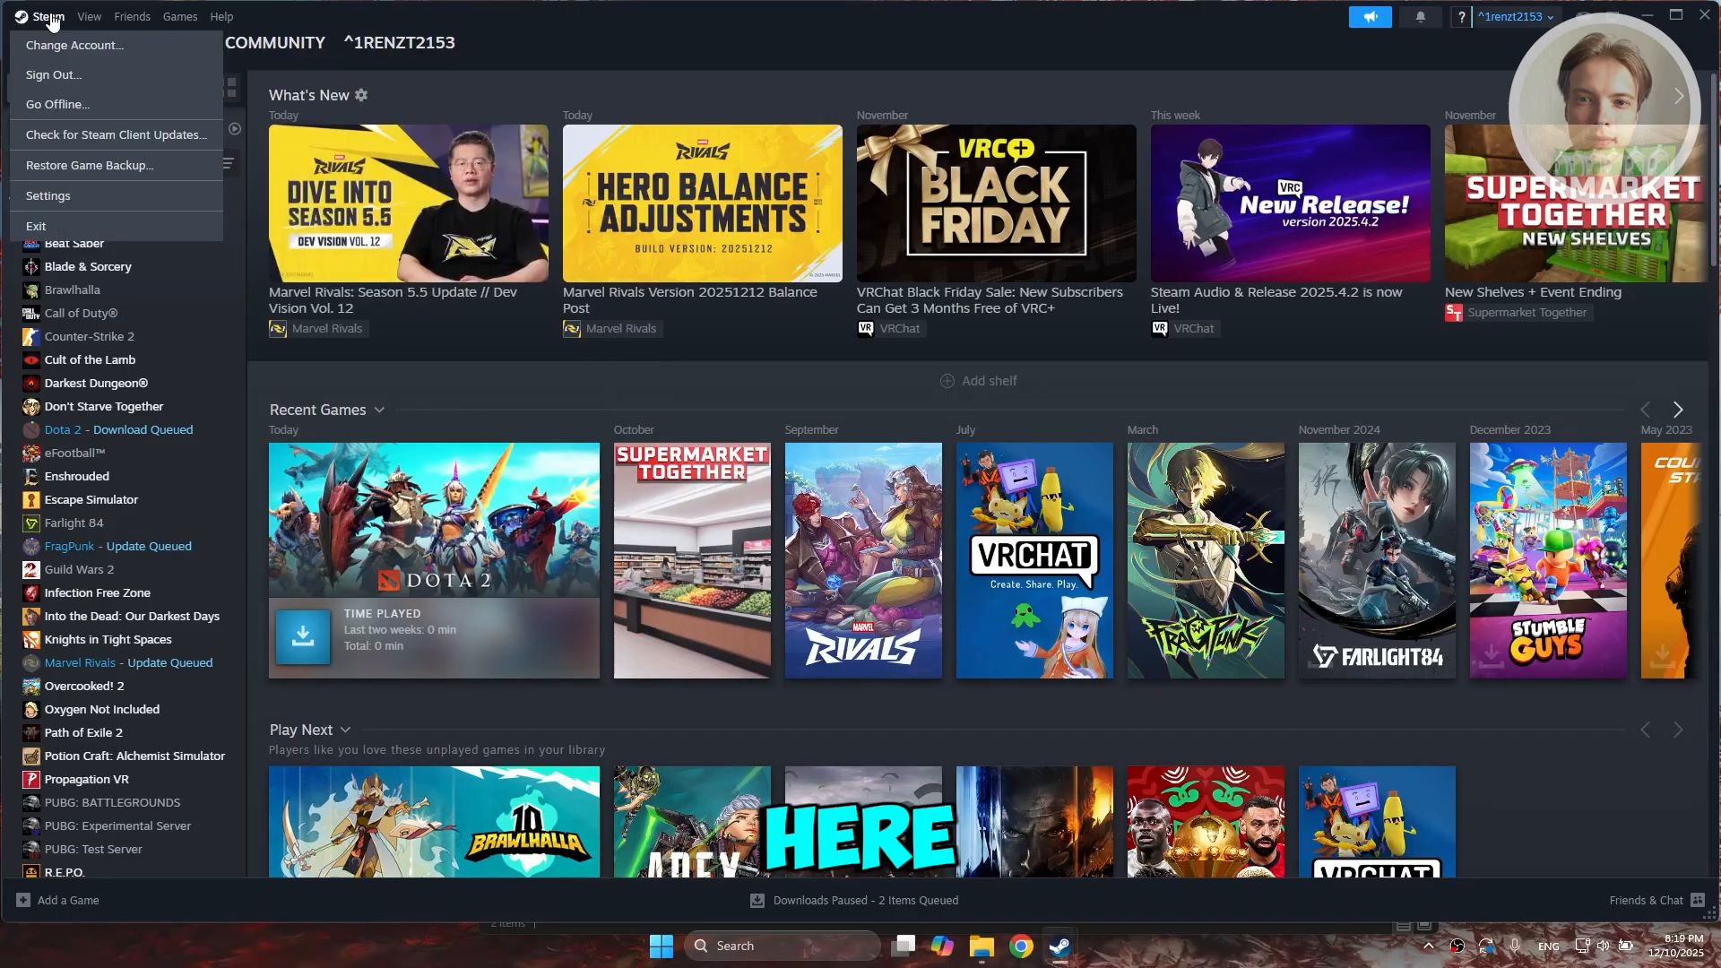
{"action": "left_click", "coordinate": [48, 195]}
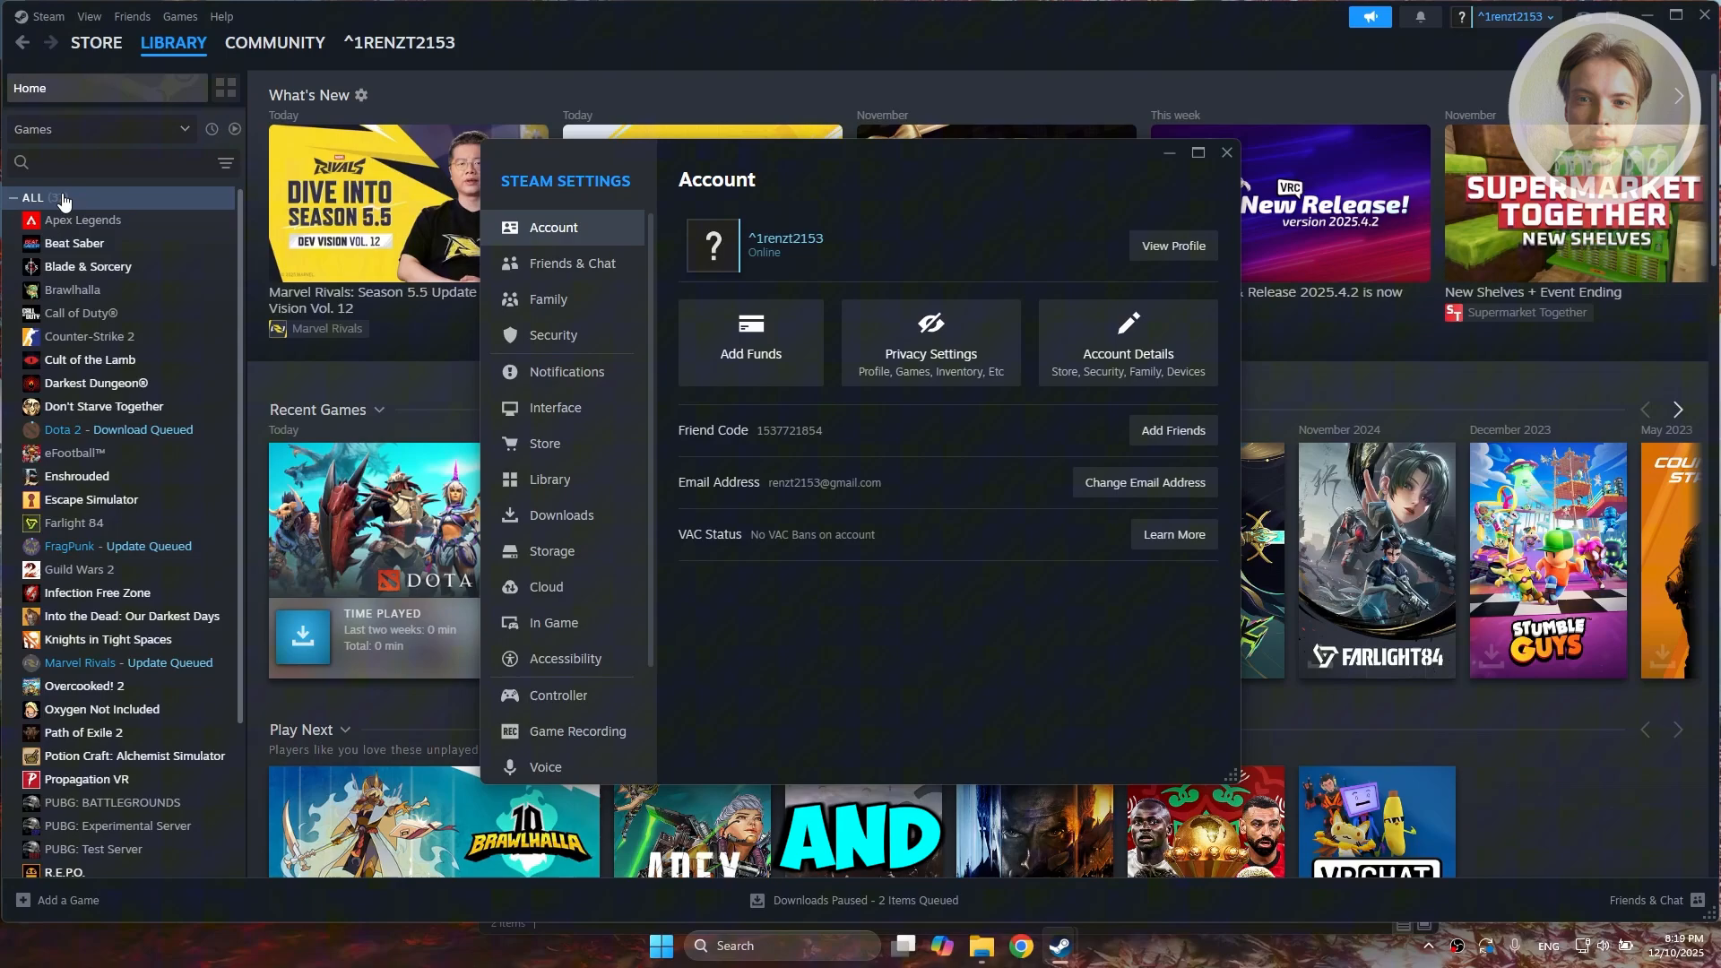
{"action": "mouse_move", "coordinate": [561, 584]}
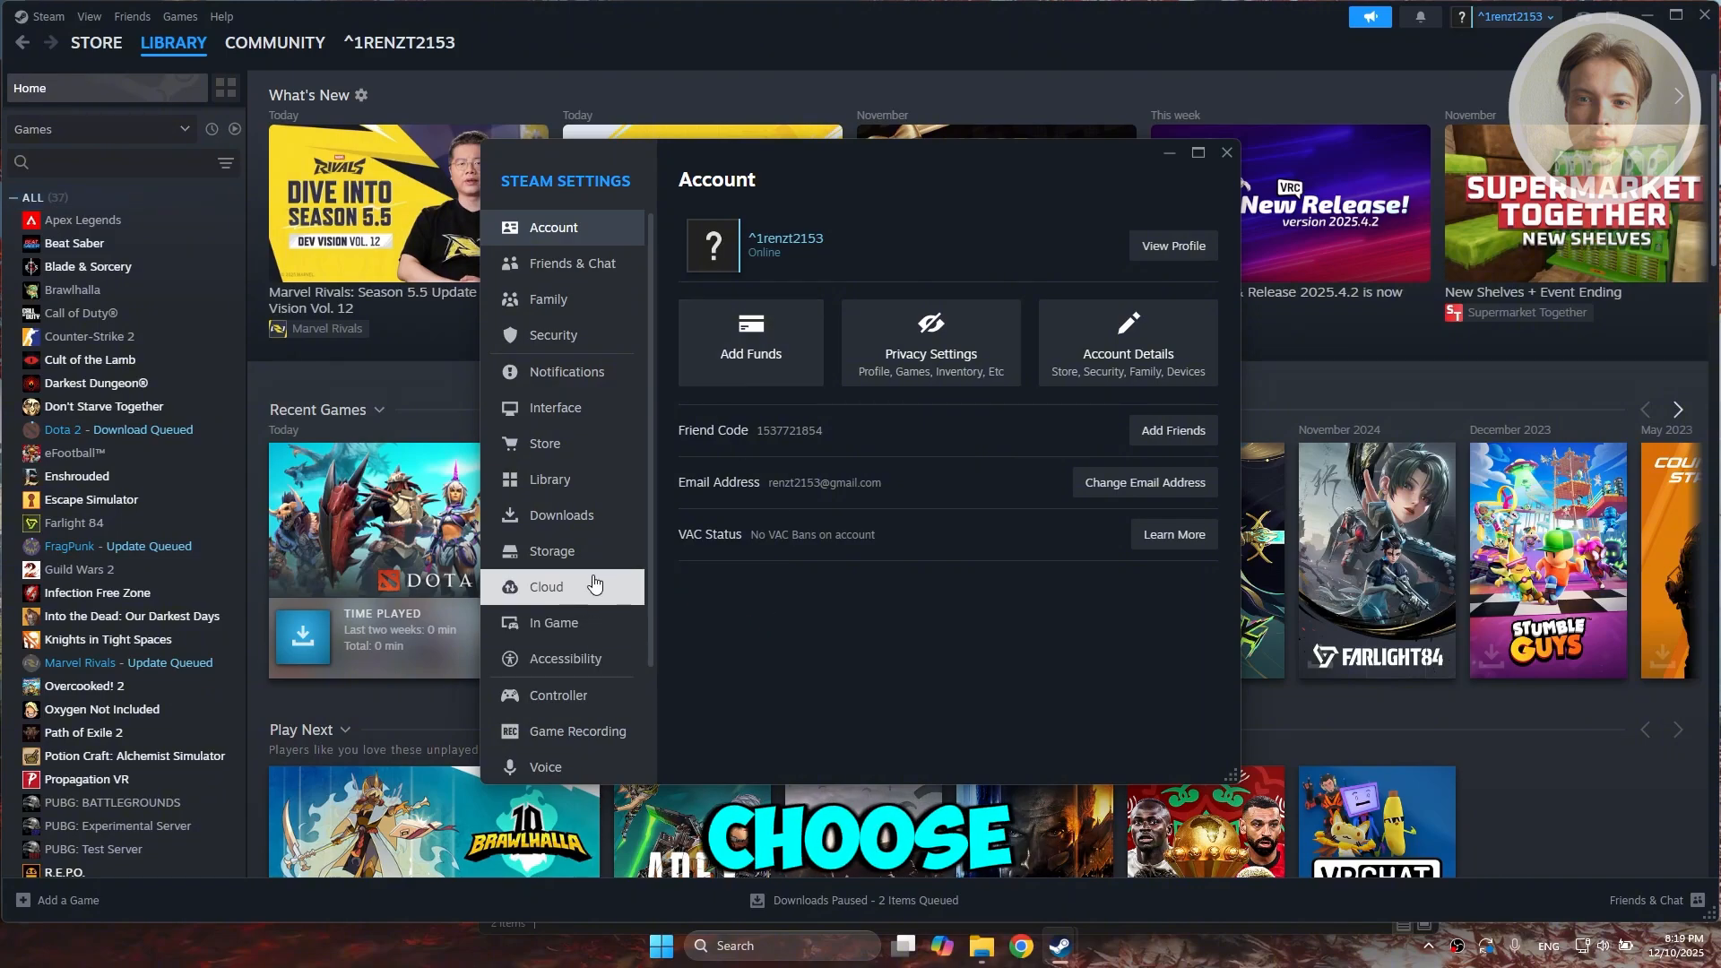
Go to Downloads settings and start Clear Cache, bringing up the confirmation prompt
{"action": "left_click", "coordinate": [563, 515]}
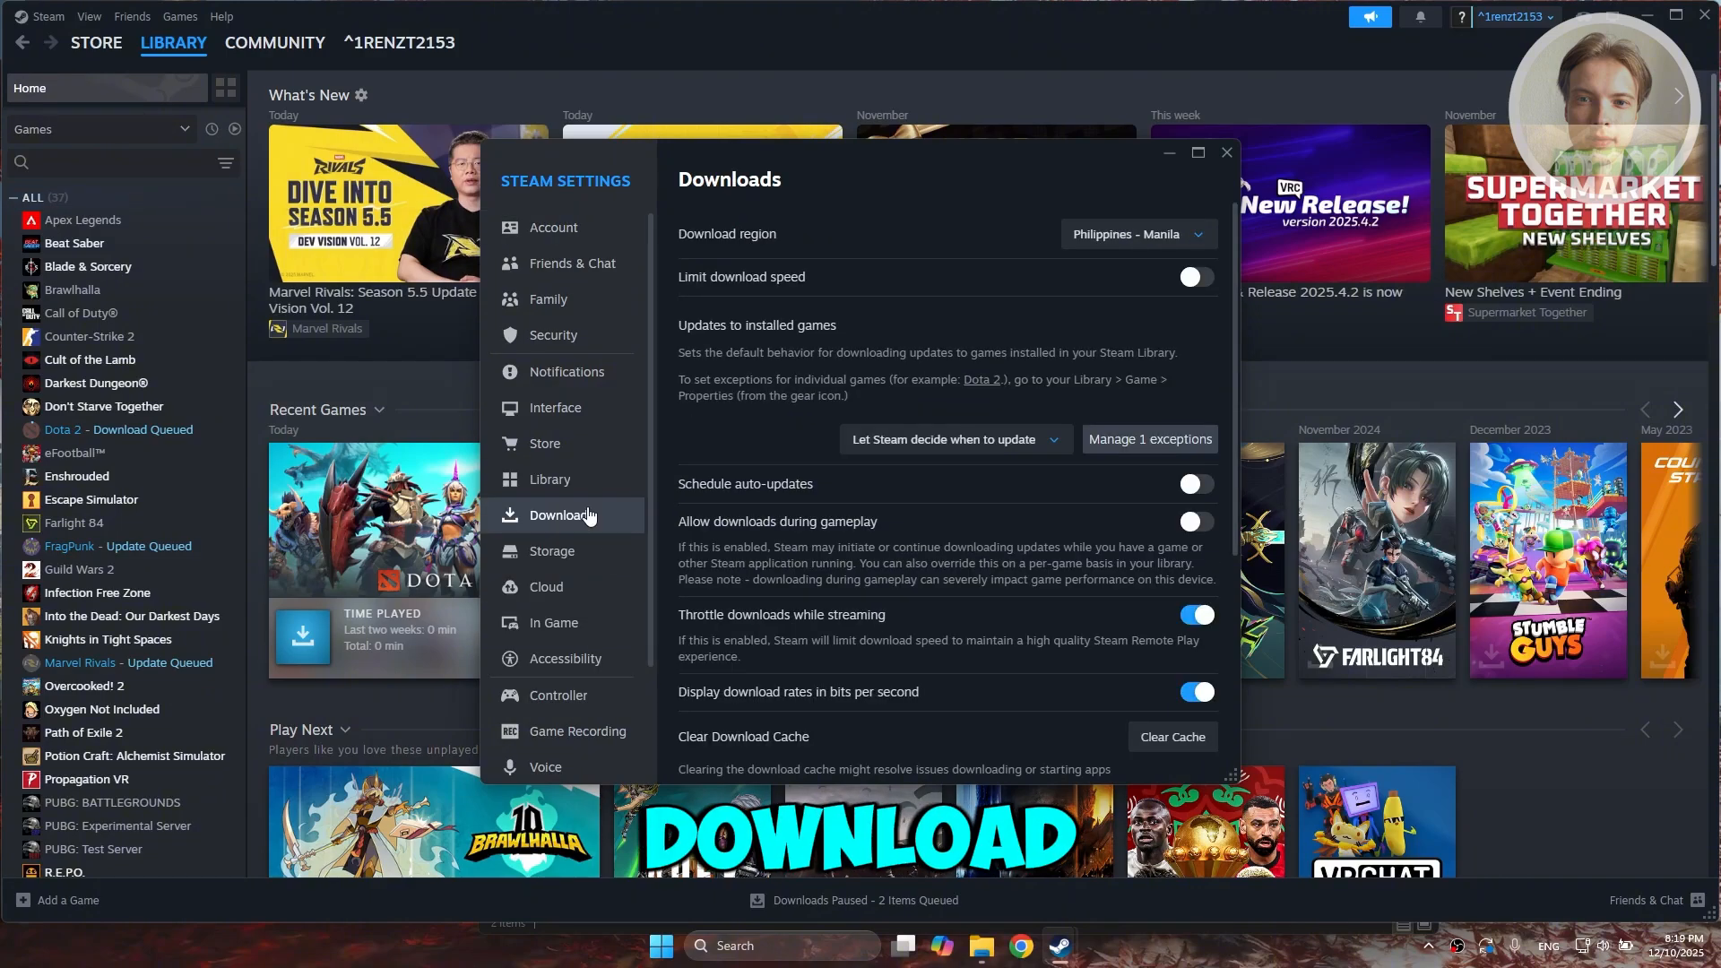
{"action": "scroll", "scroll_direction": "down", "scroll_amount": 3}
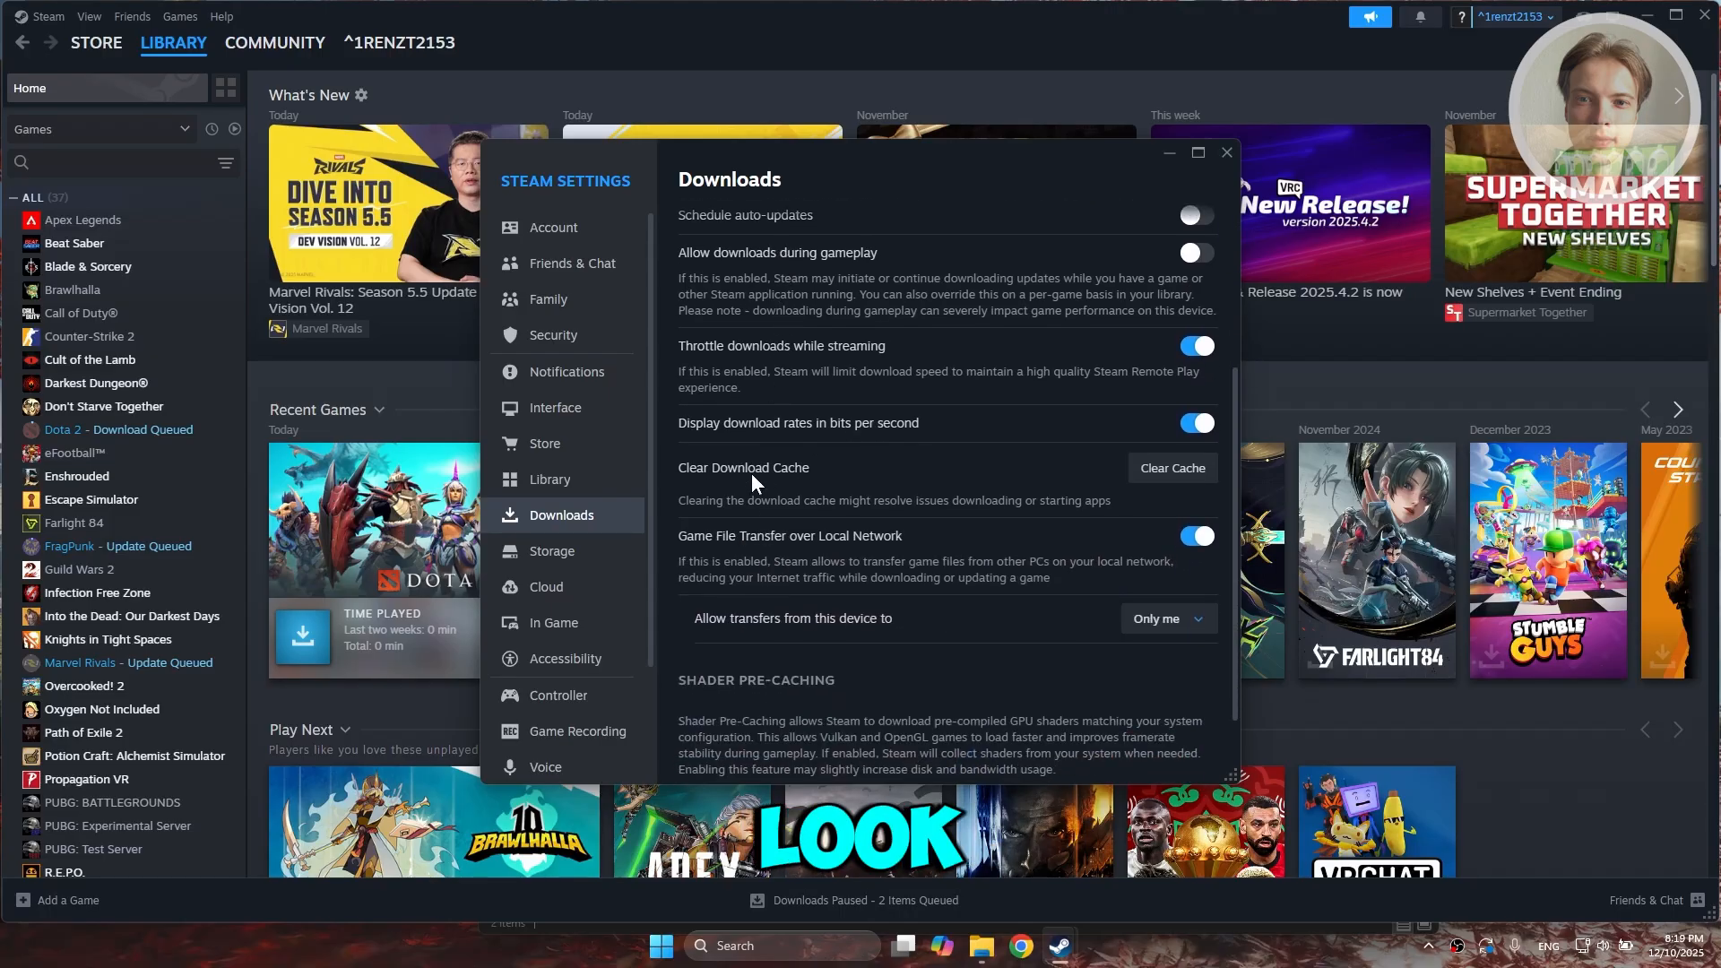
{"action": "mouse_move", "coordinate": [1171, 468]}
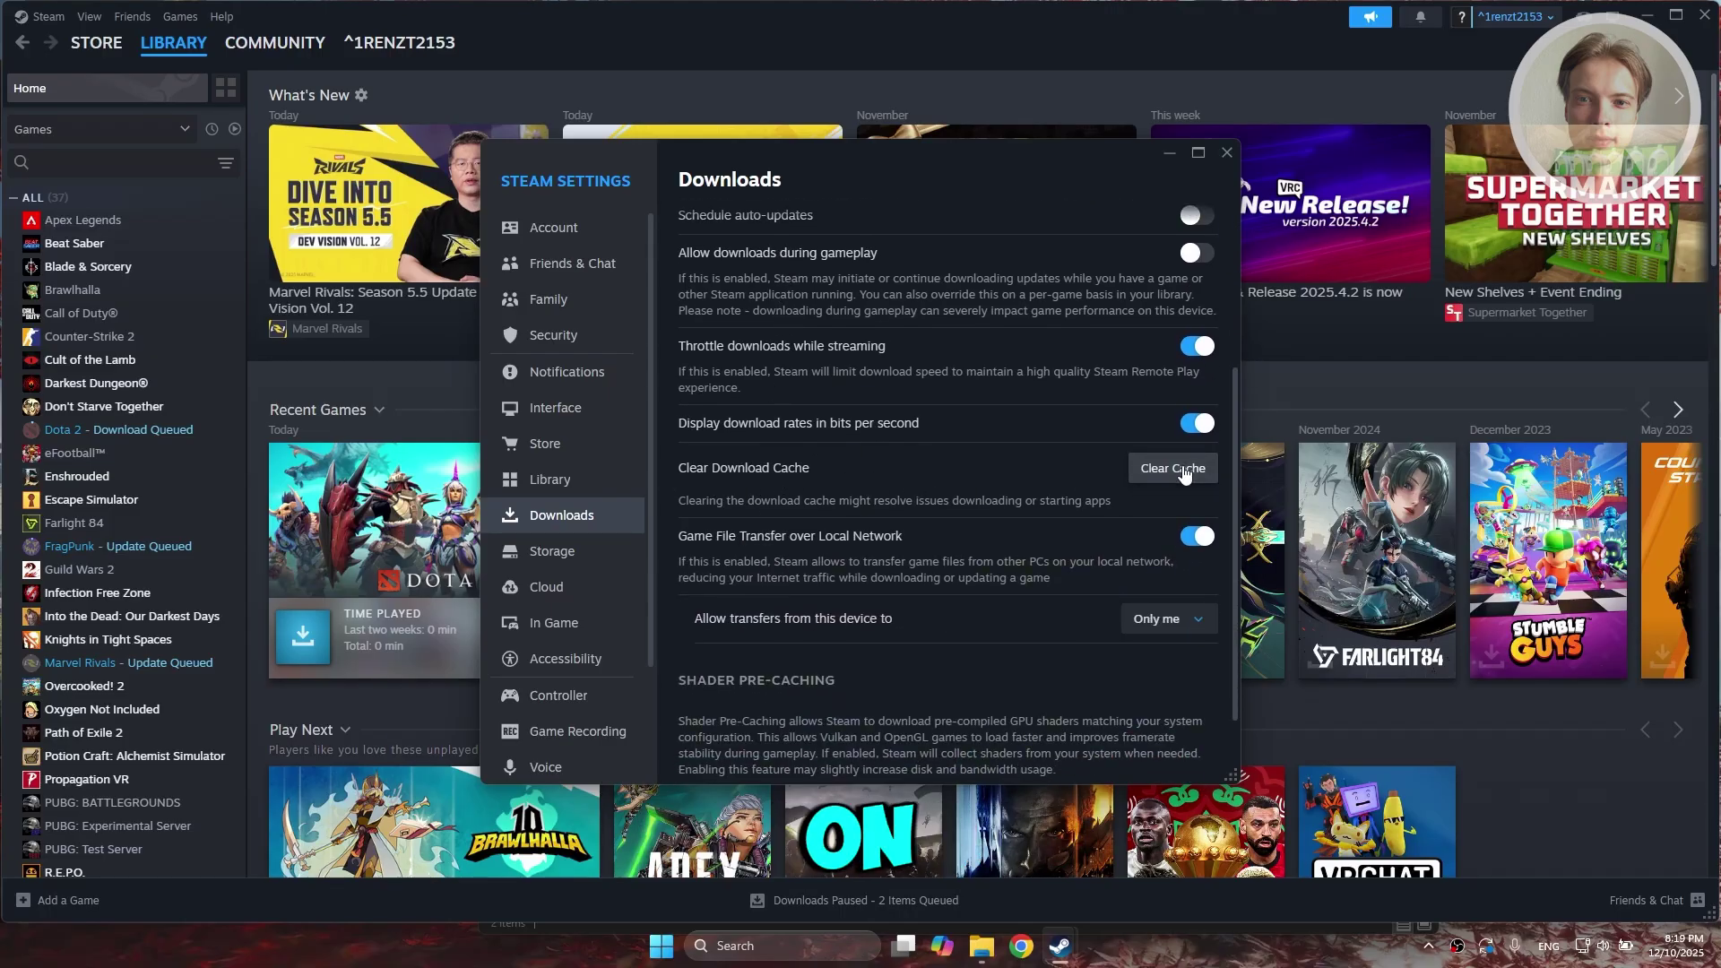
{"action": "left_click", "coordinate": [1173, 468]}
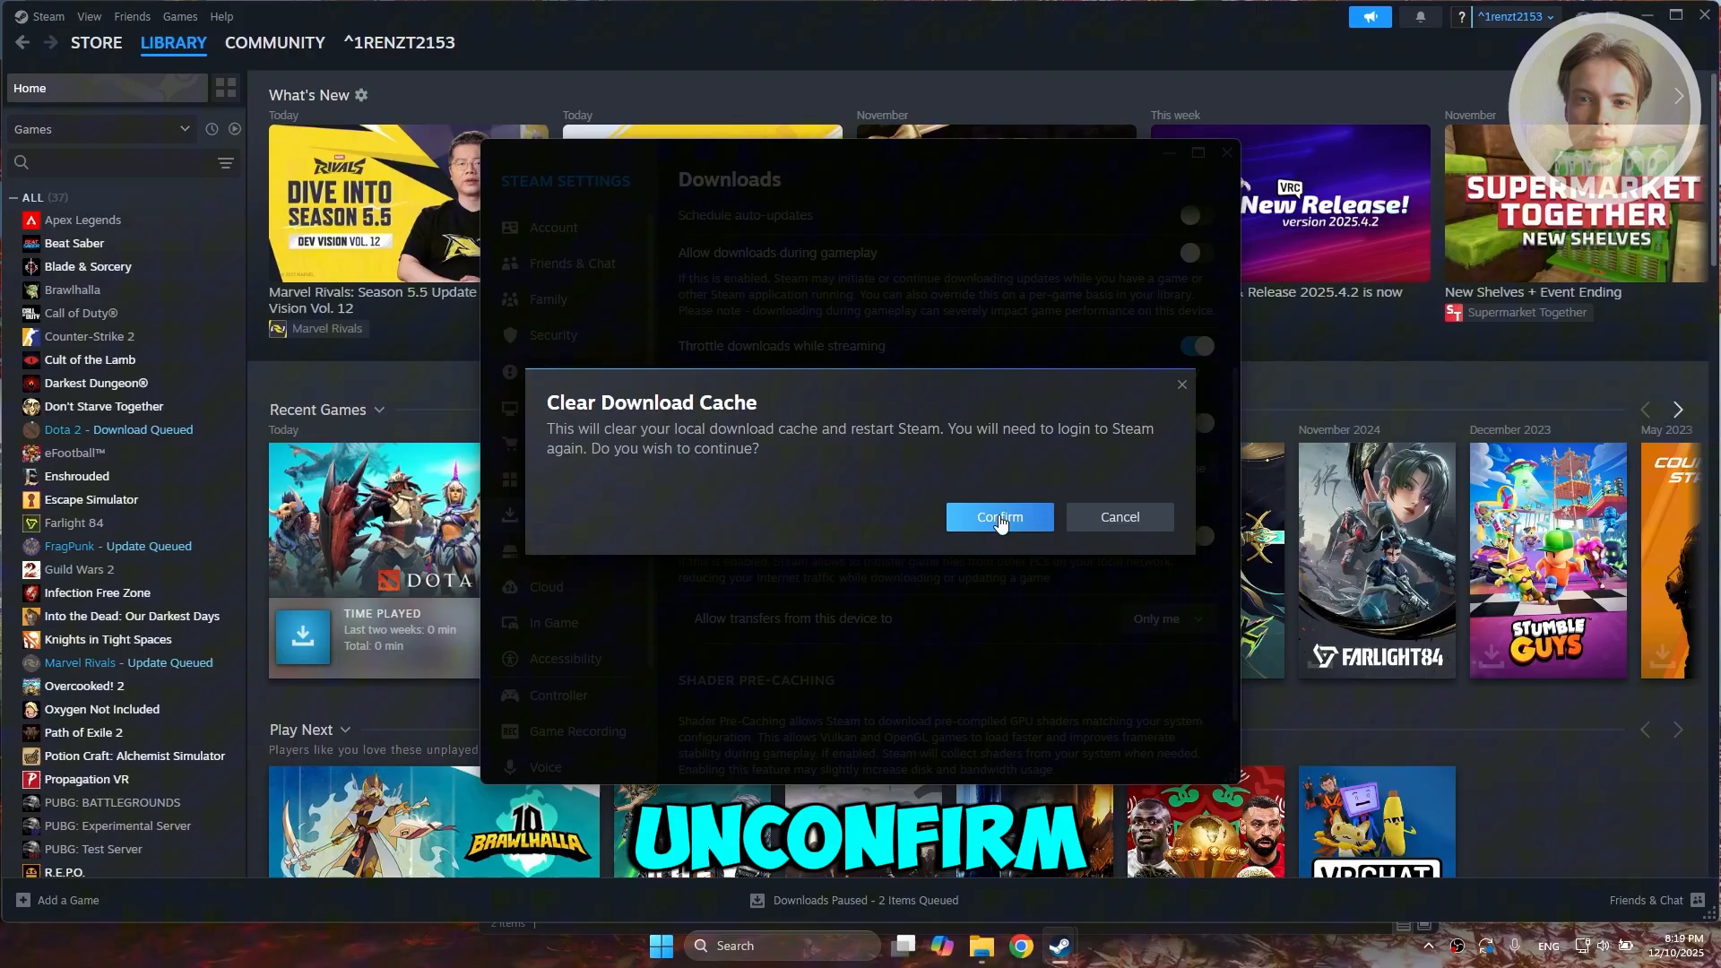
{"action": "mouse_move", "coordinate": [814, 450]}
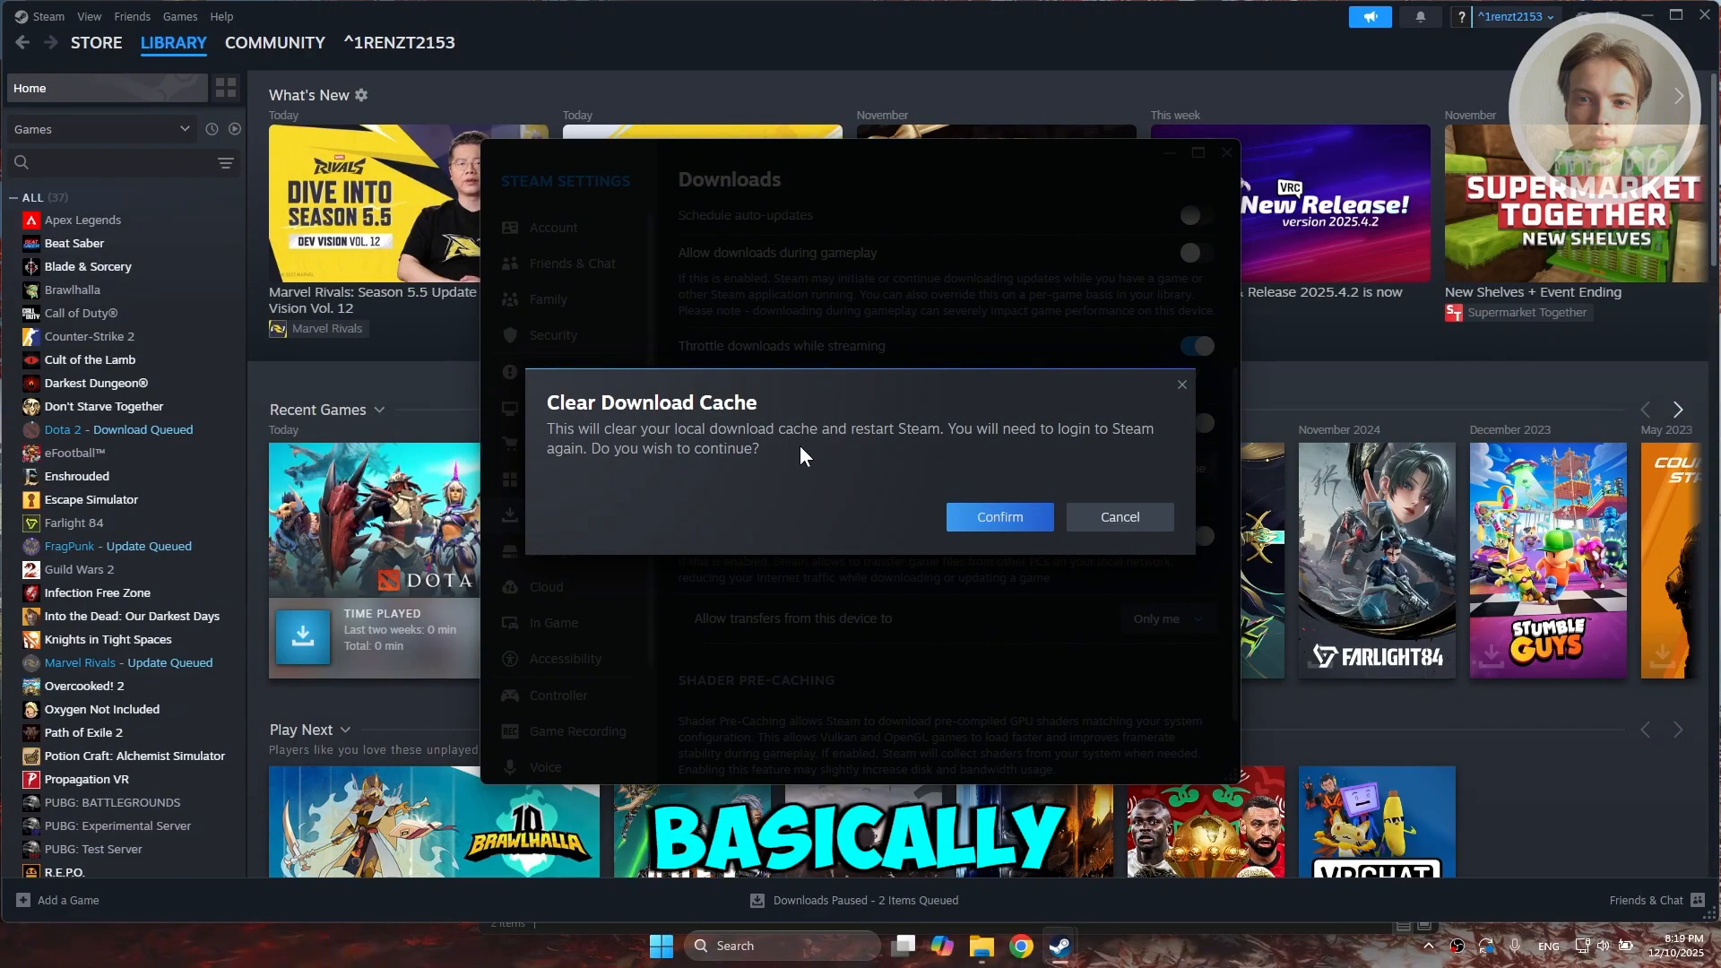
{"action": "mouse_move", "coordinate": [1190, 414]}
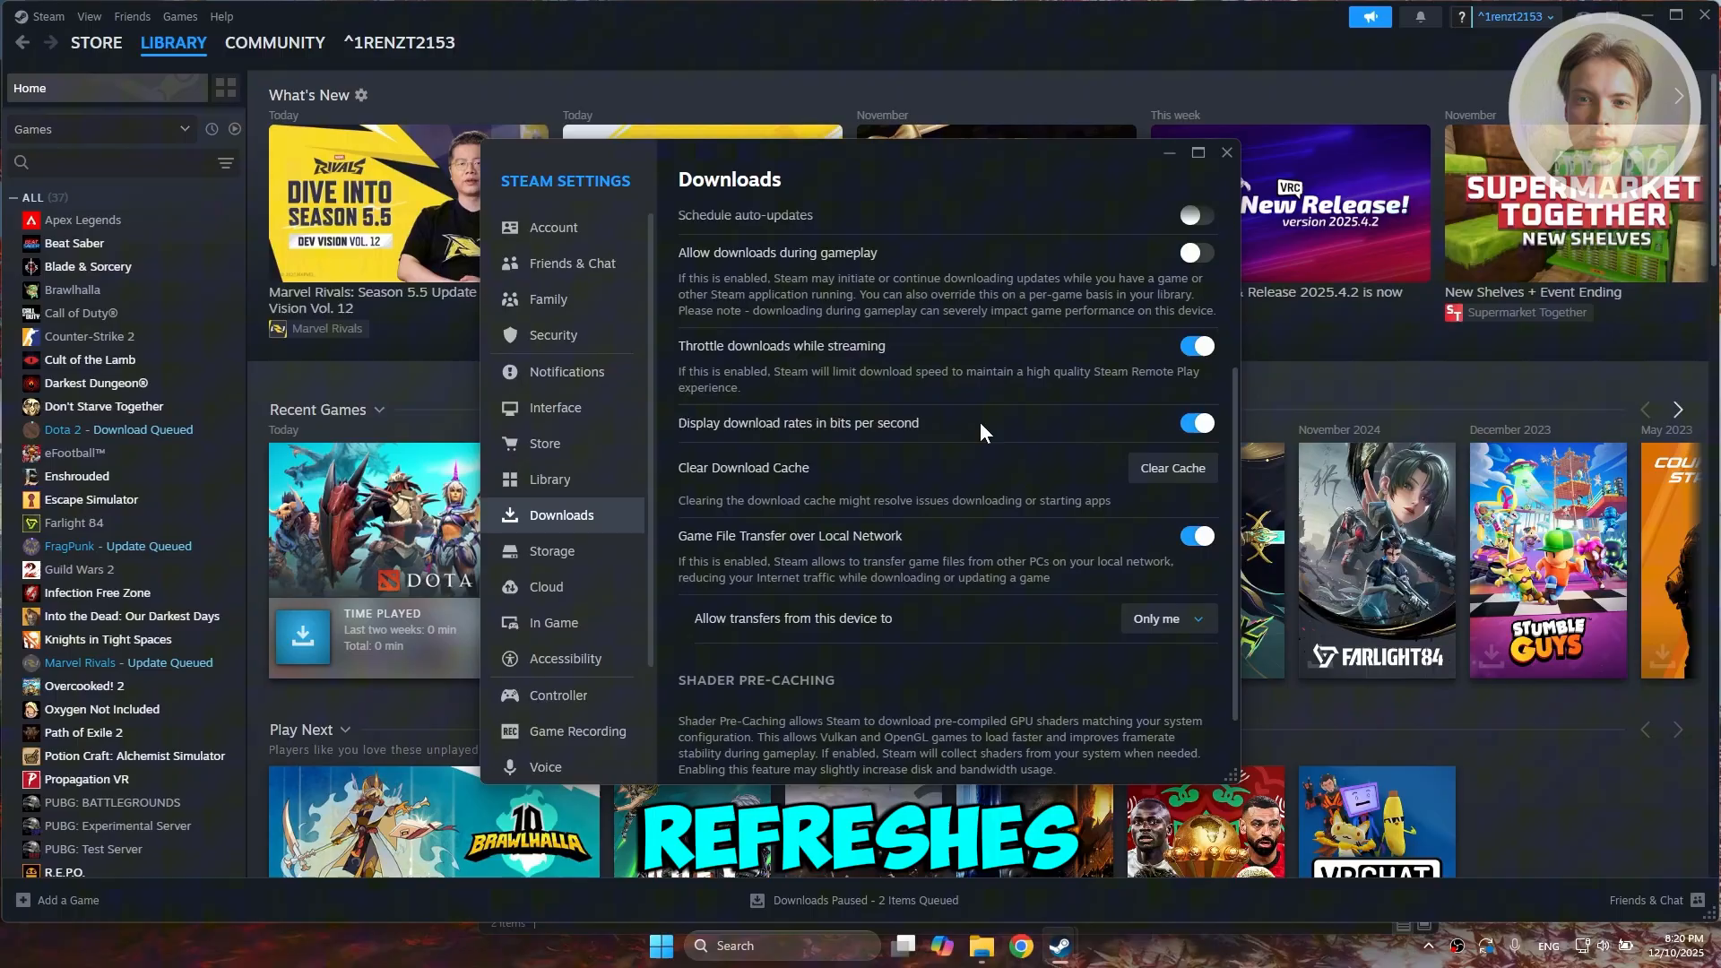
{"action": "mouse_move", "coordinate": [942, 482]}
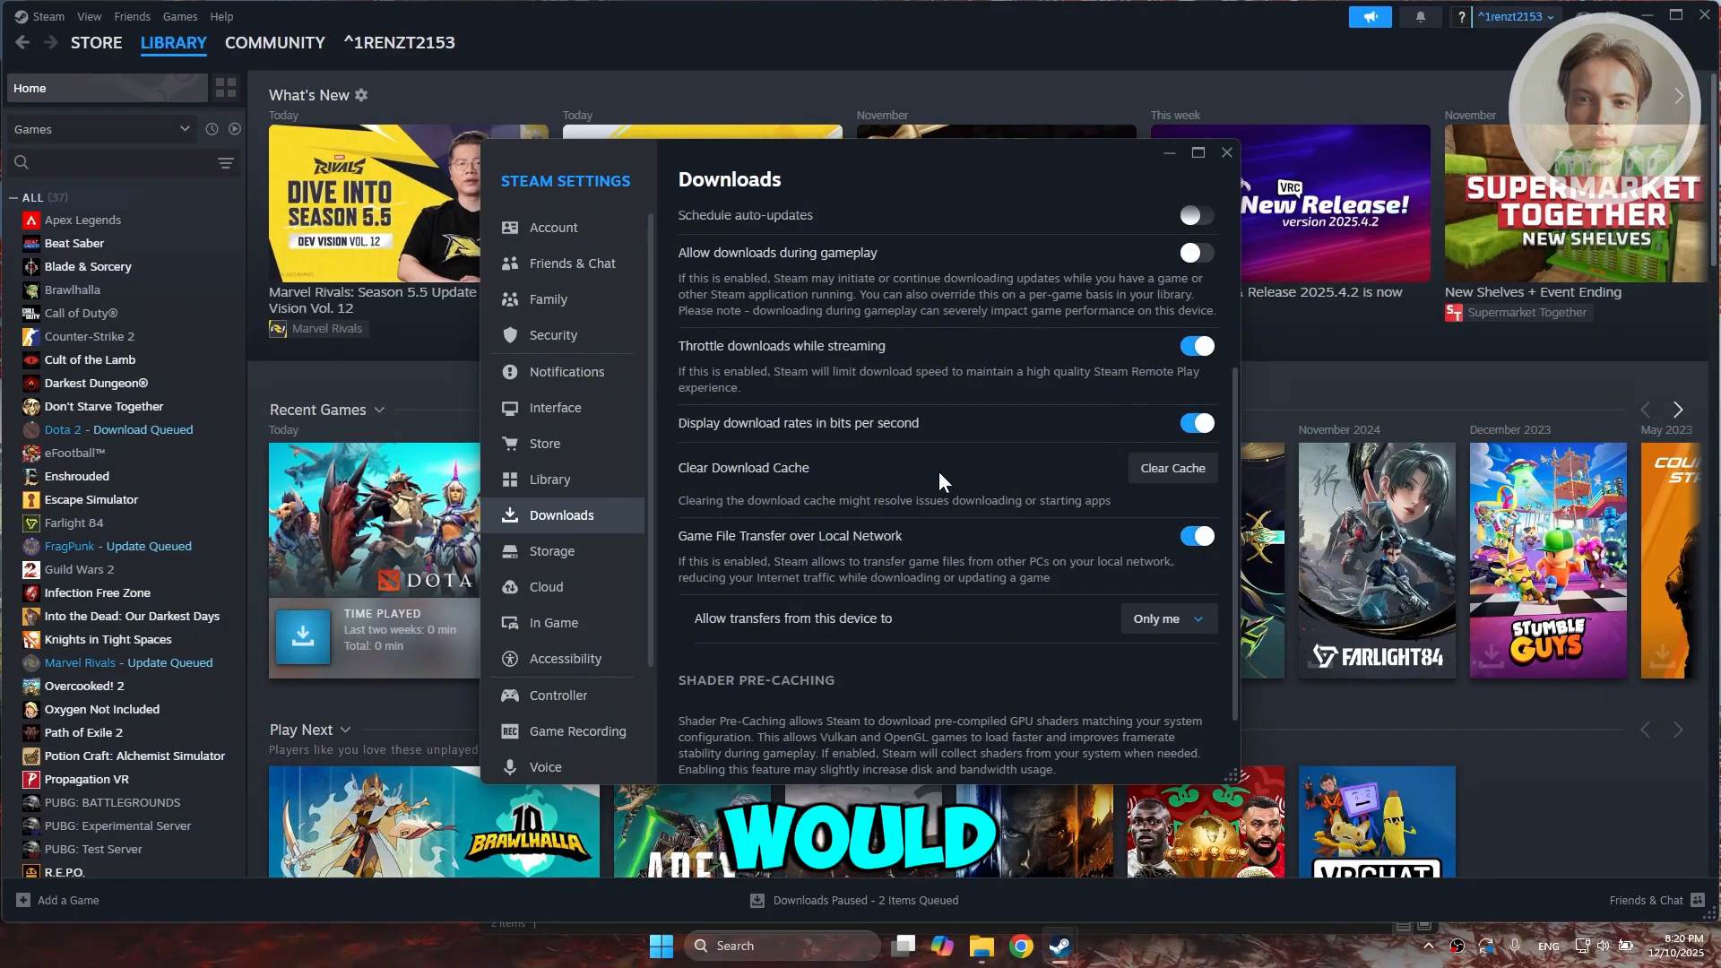
Close the Steam settings and client windows, returning to the desktop
{"action": "left_click", "coordinate": [1227, 152]}
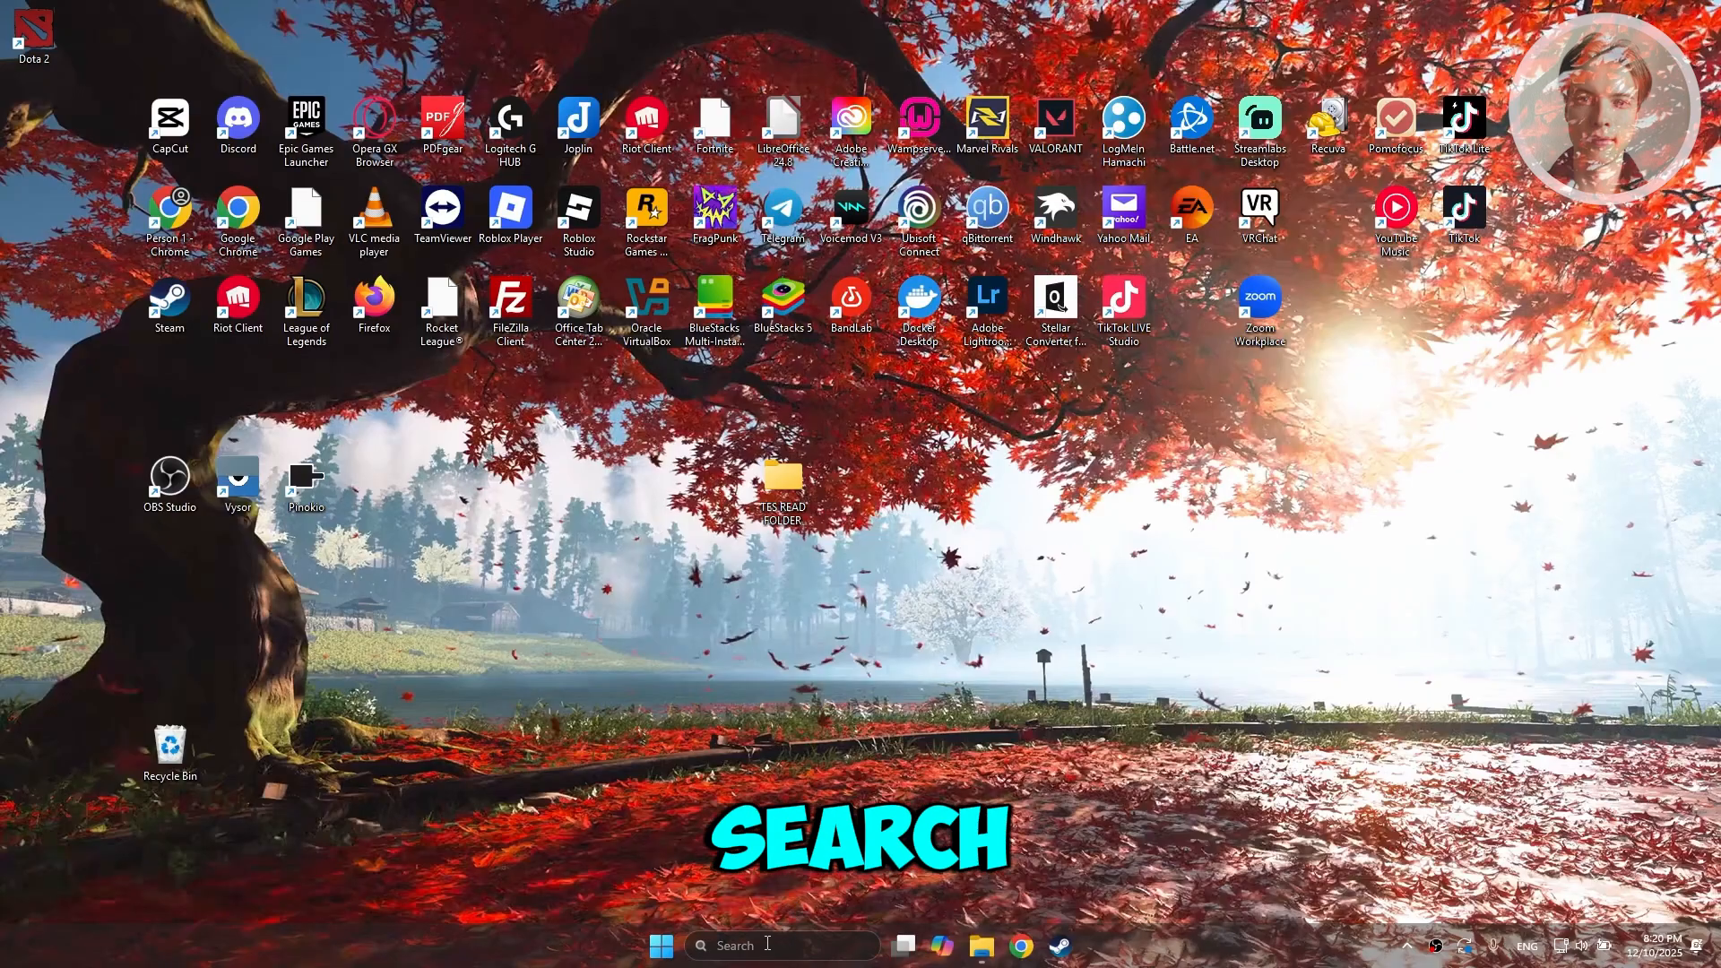
Search Windows for 'network' to reach the Network Connections window
{"action": "left_click", "coordinate": [782, 945]}
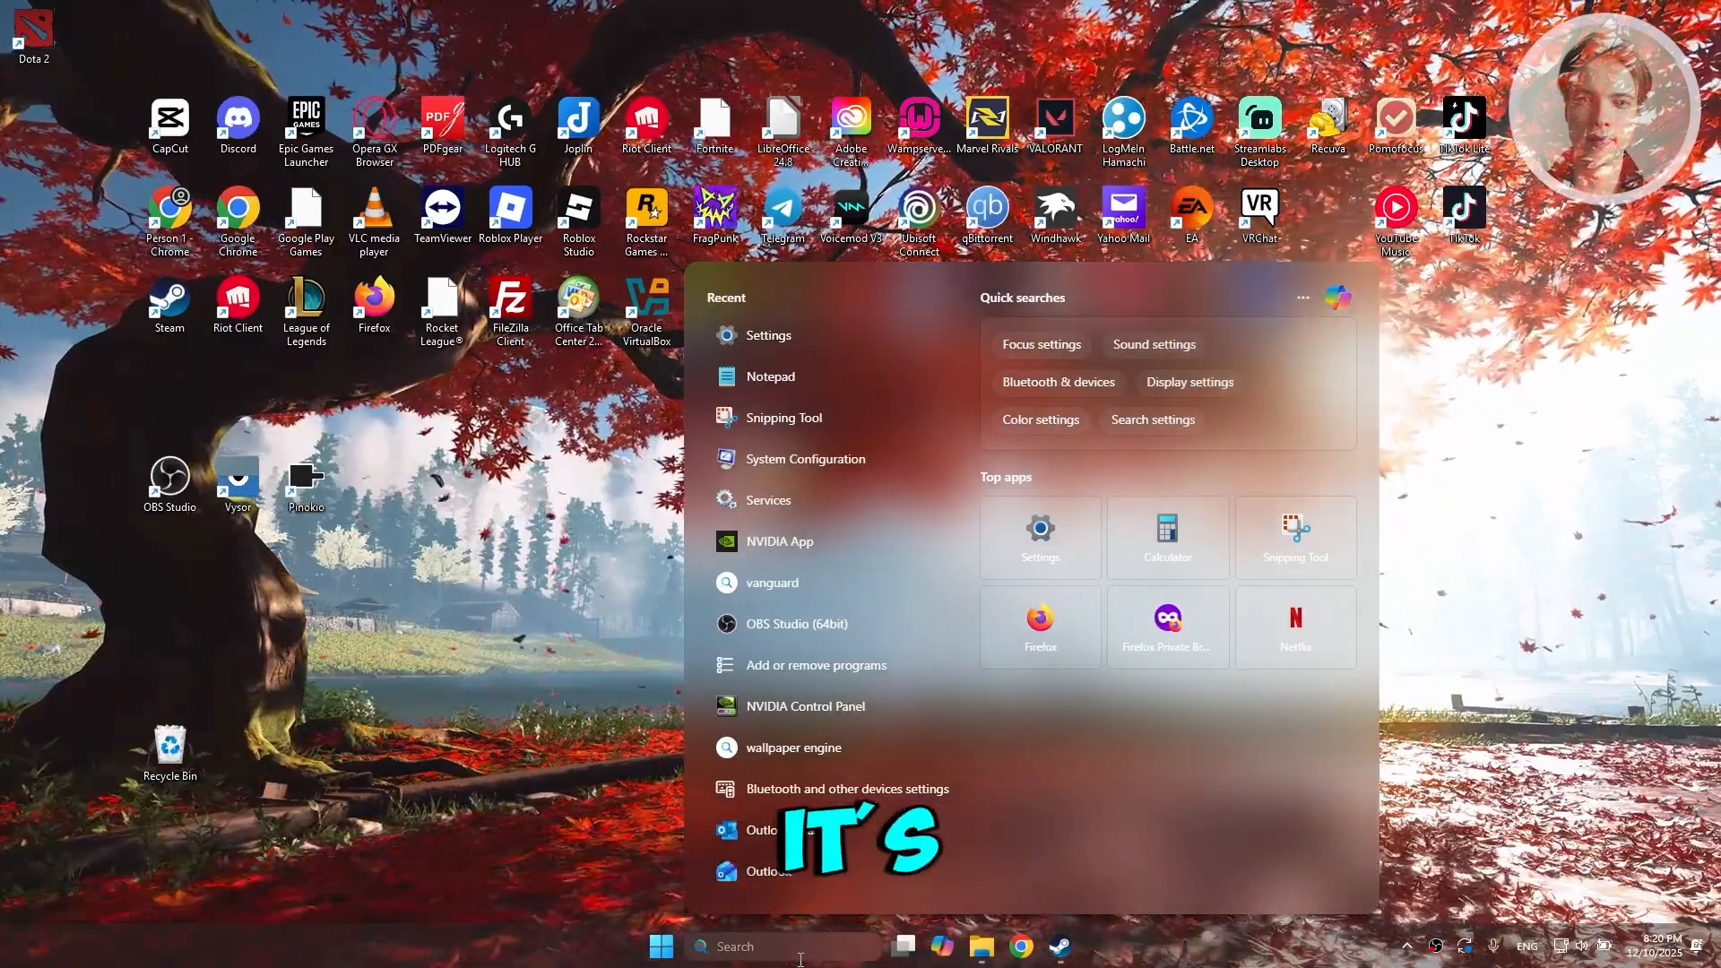
{"action": "type", "text": "network"}
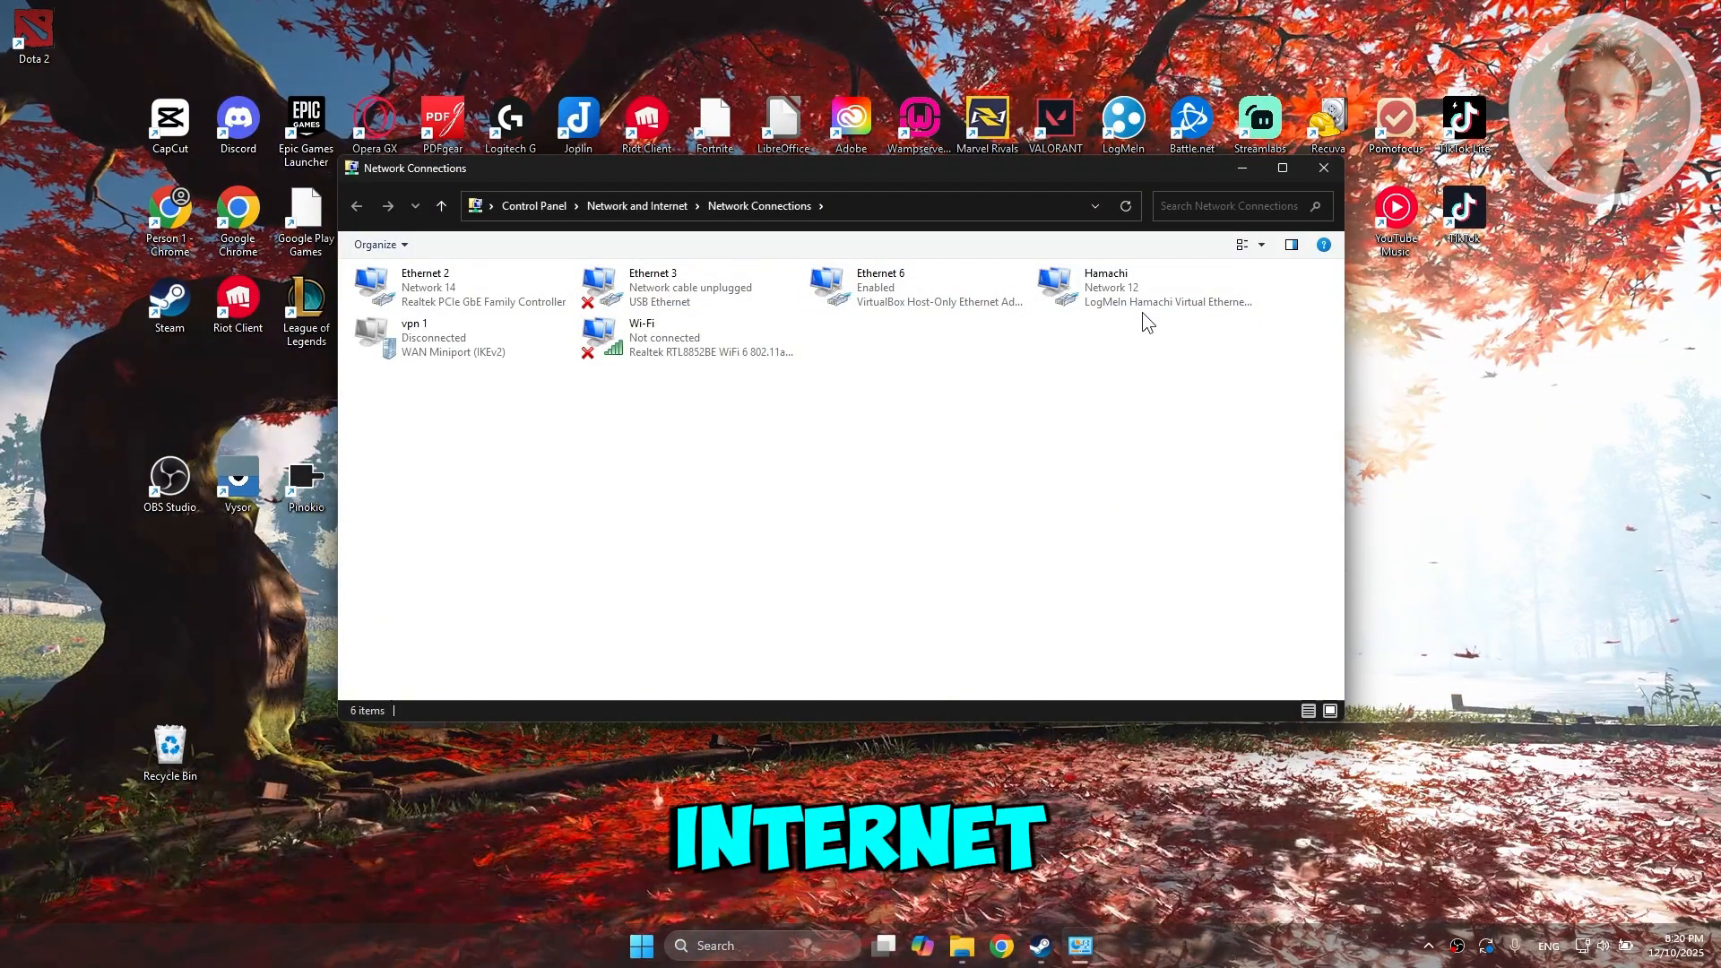
{"action": "mouse_move", "coordinate": [560, 388]}
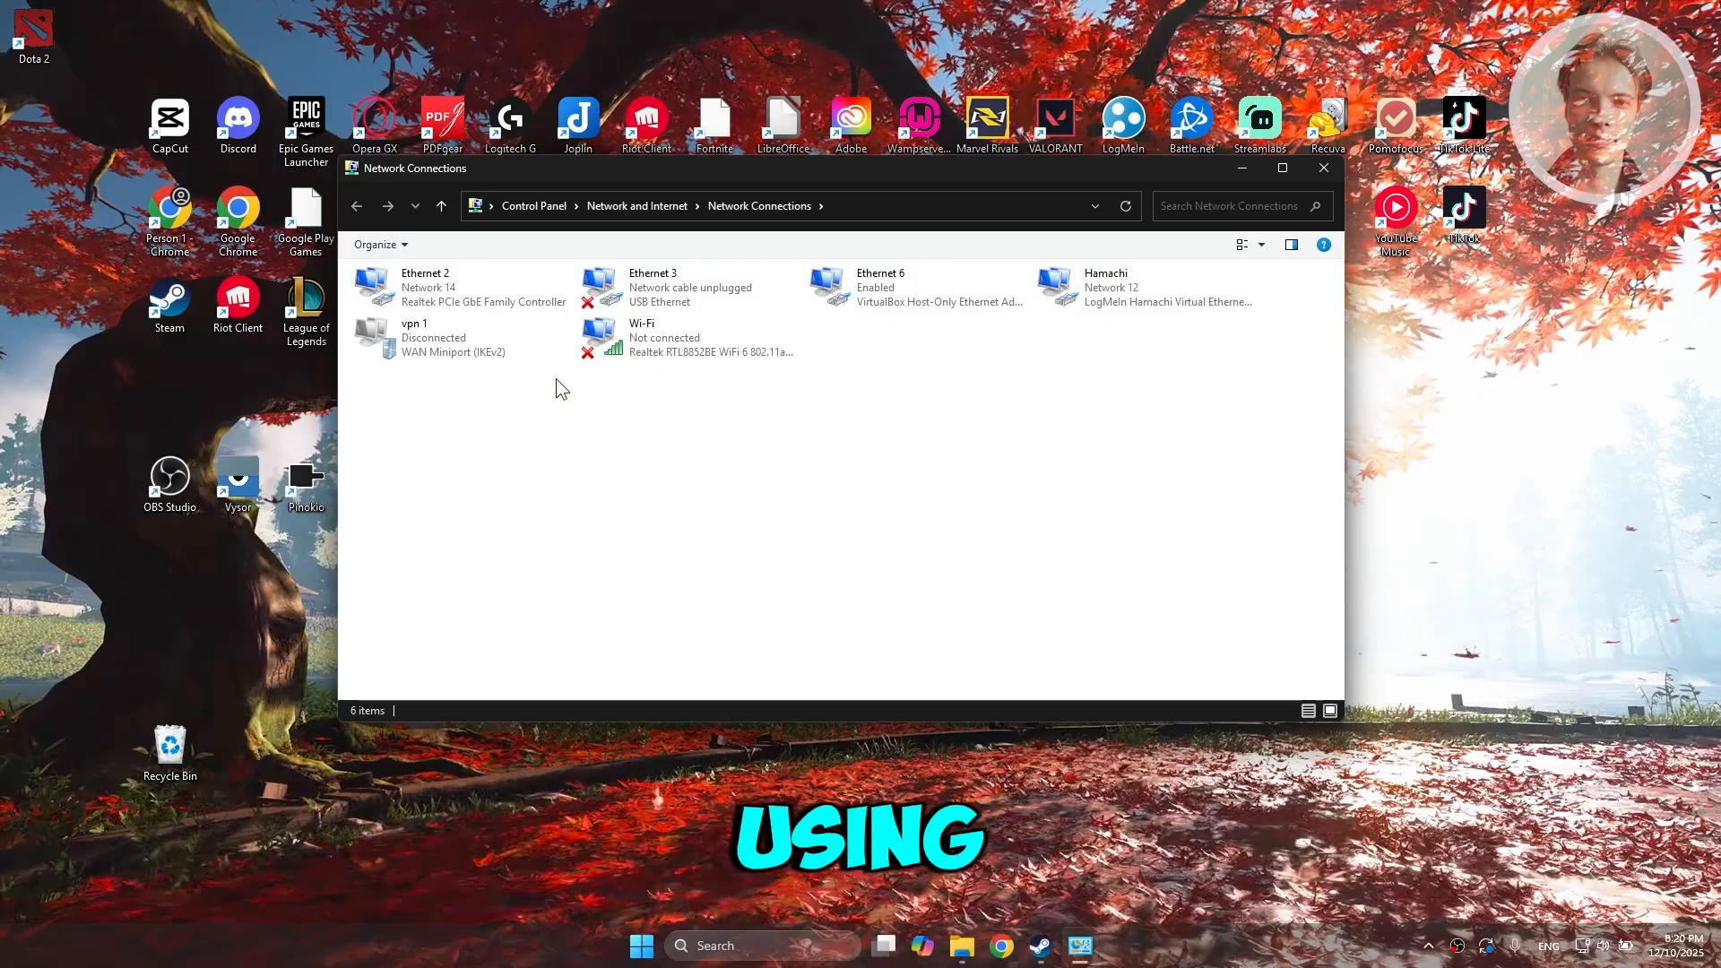
Reach Ethernet 2's Internet Protocol Version 4 properties
{"action": "right_click", "coordinate": [429, 287]}
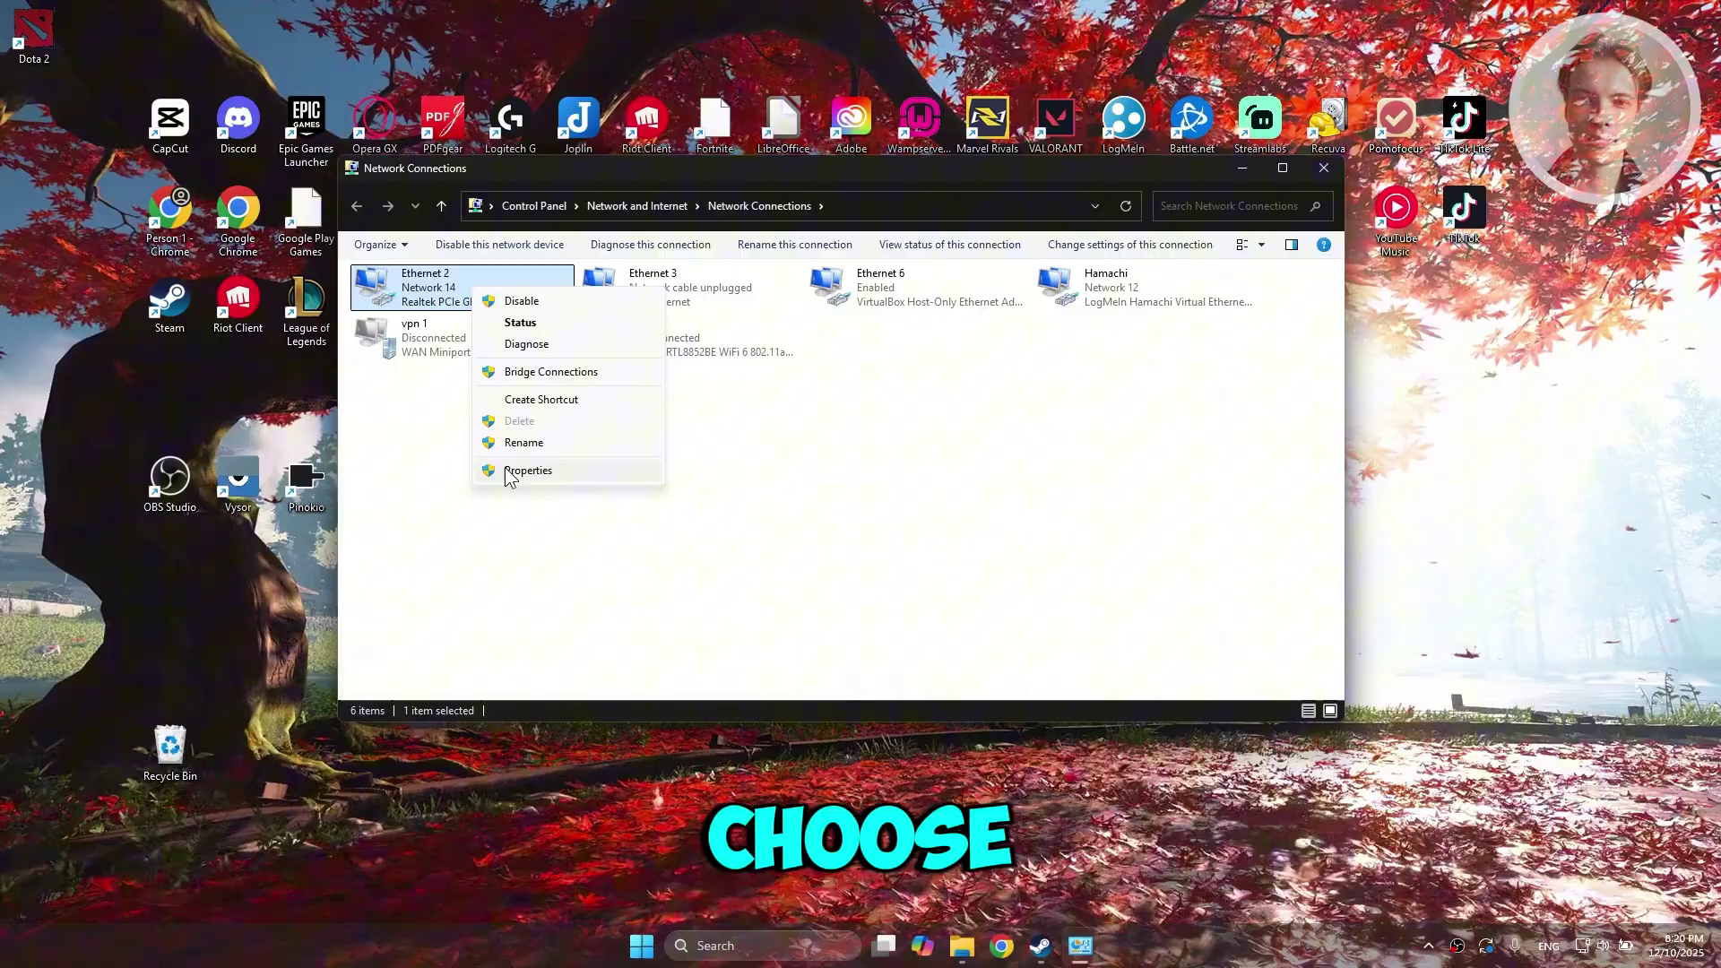
{"action": "left_click", "coordinate": [528, 470]}
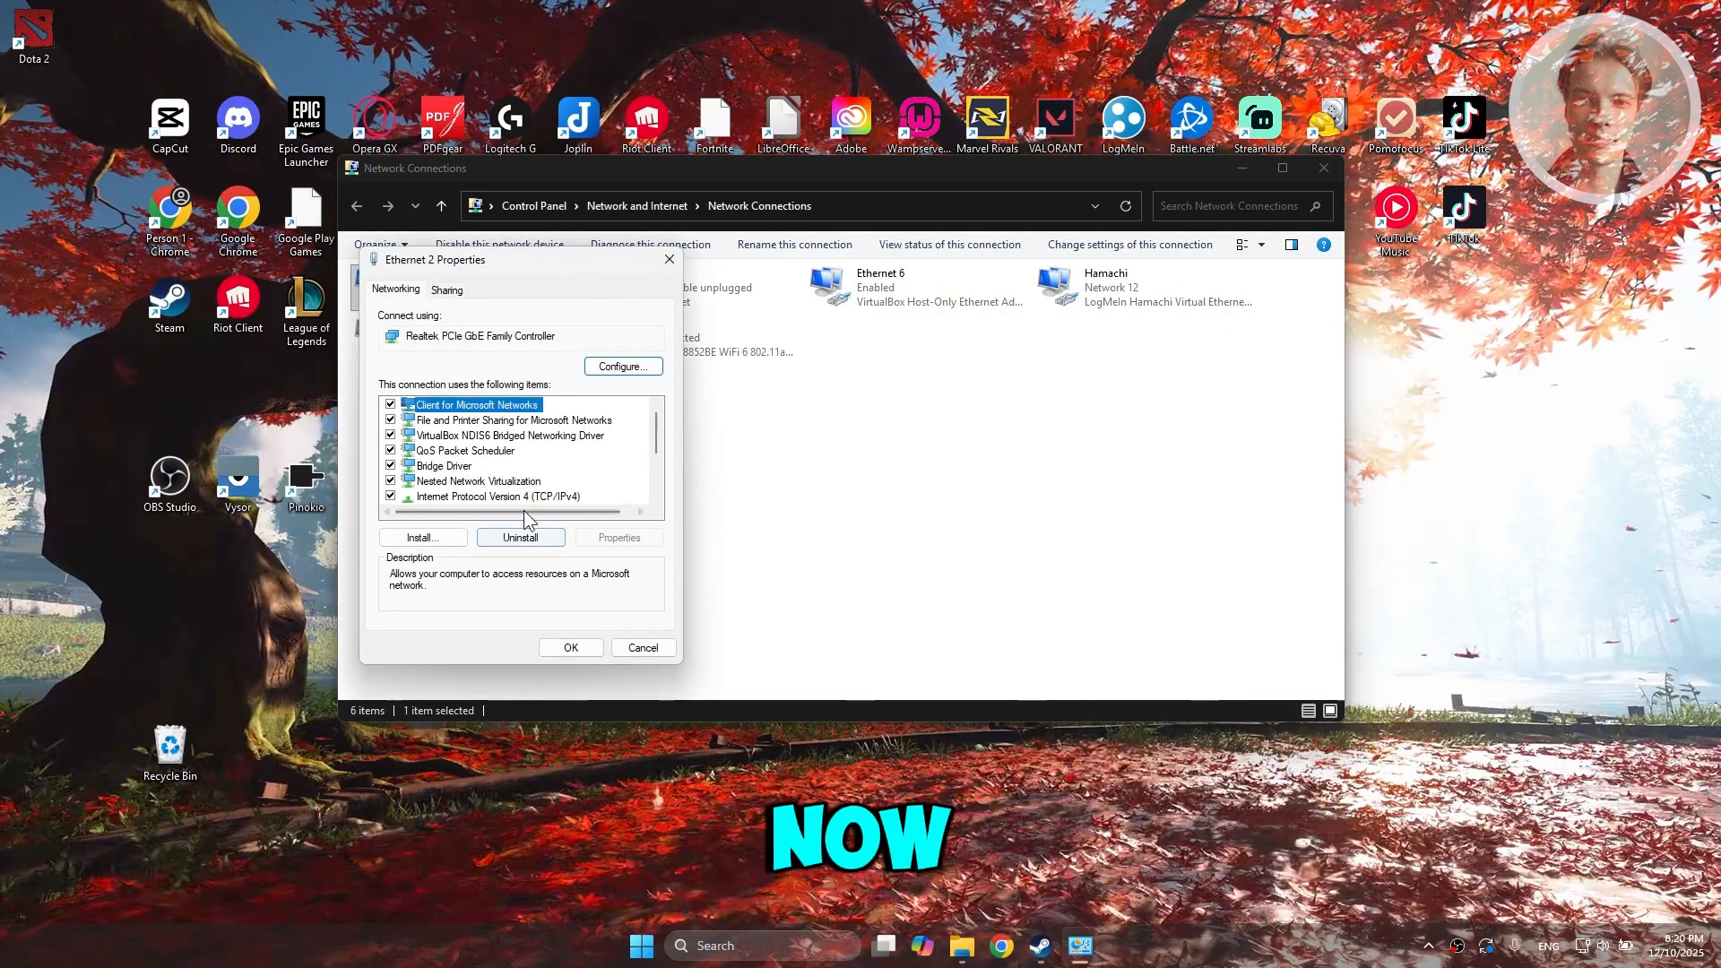
{"action": "left_click", "coordinate": [496, 496]}
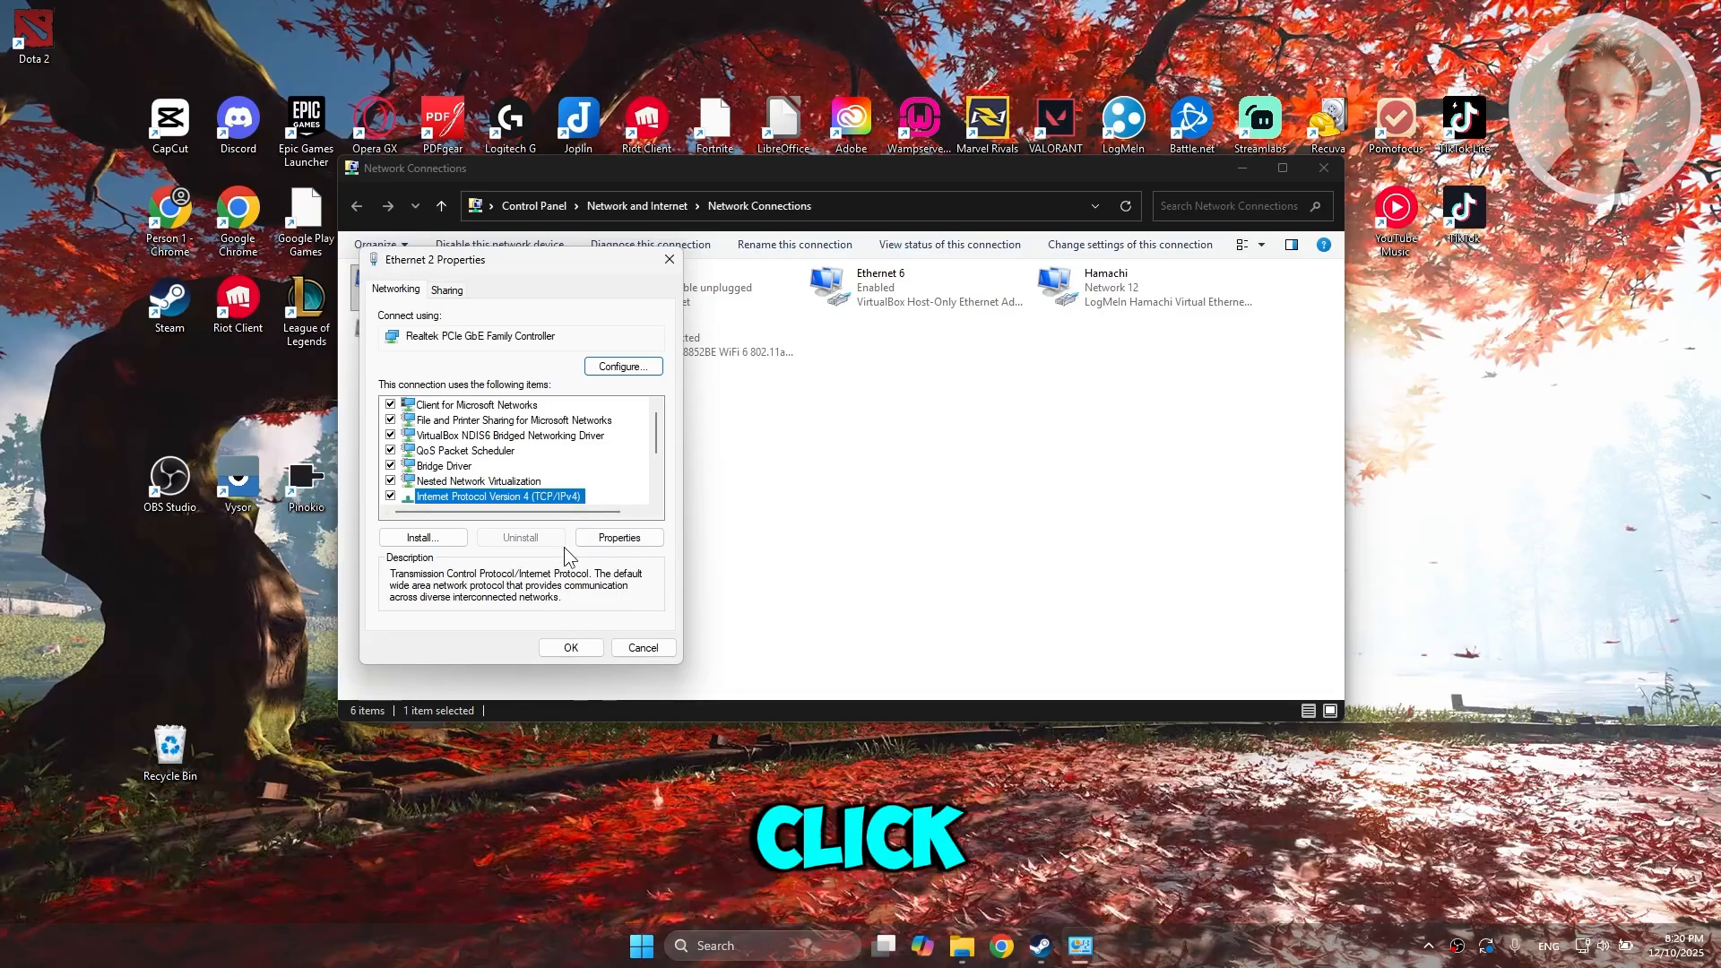
{"action": "left_click", "coordinate": [619, 536]}
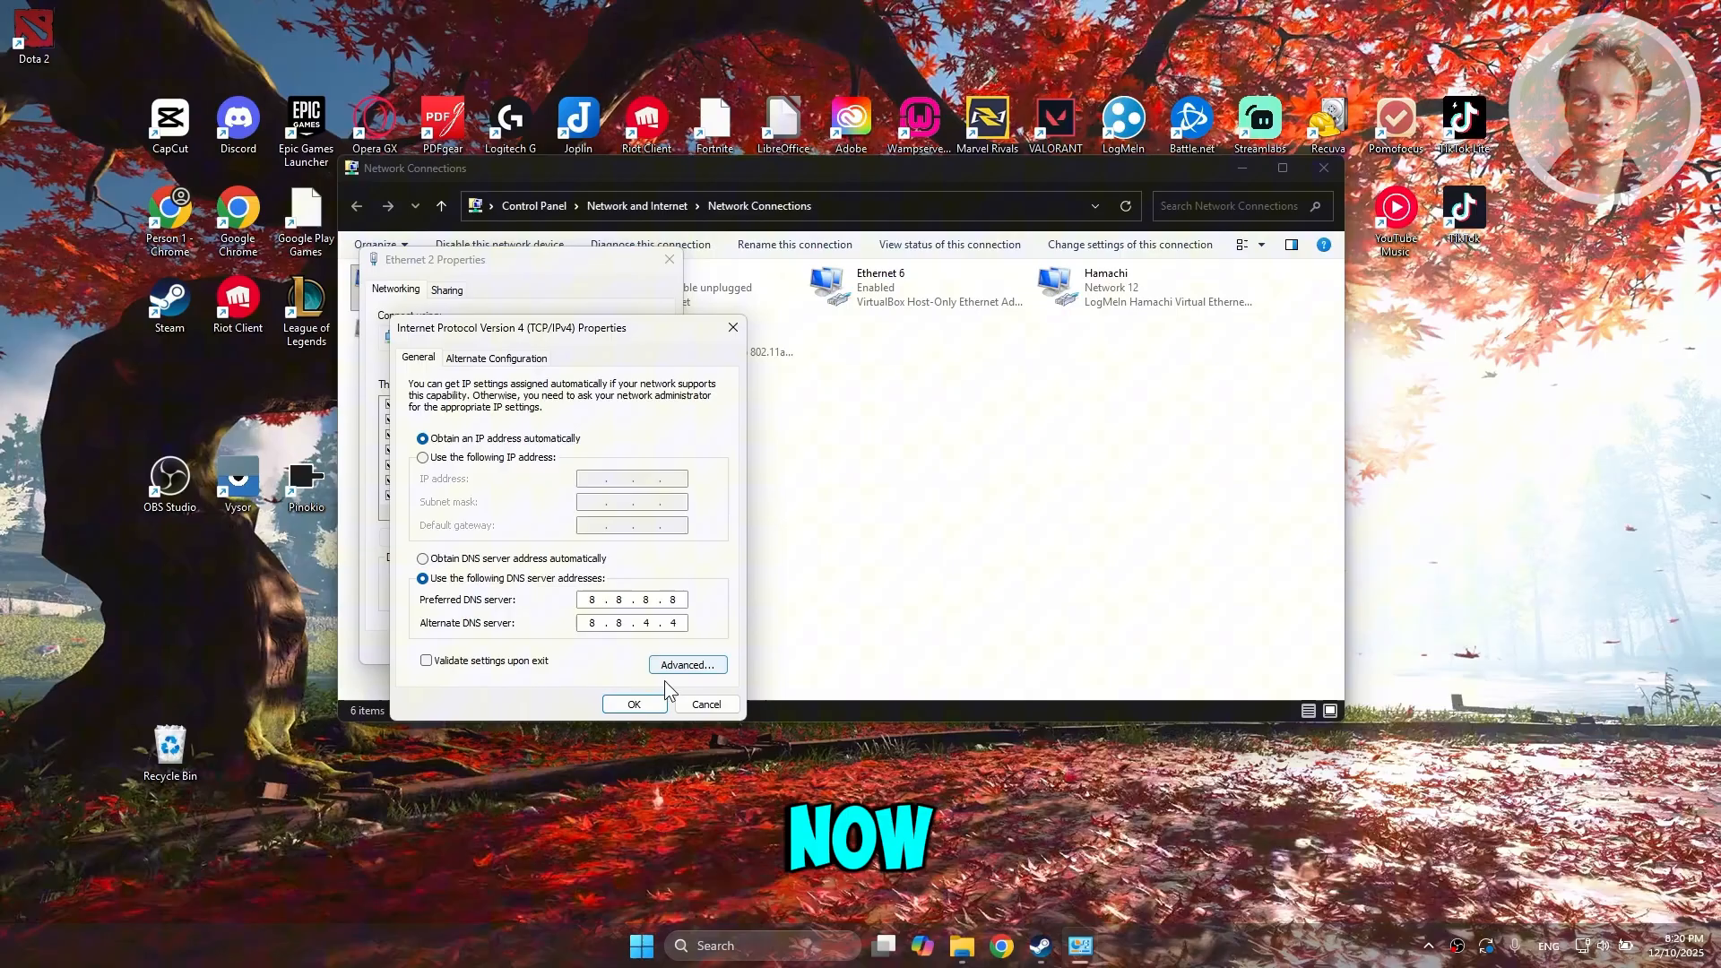
Apply DNS servers 8.8.8.8 and 8.8.4.4 and close Ethernet 2's properties
{"action": "left_click", "coordinate": [633, 702]}
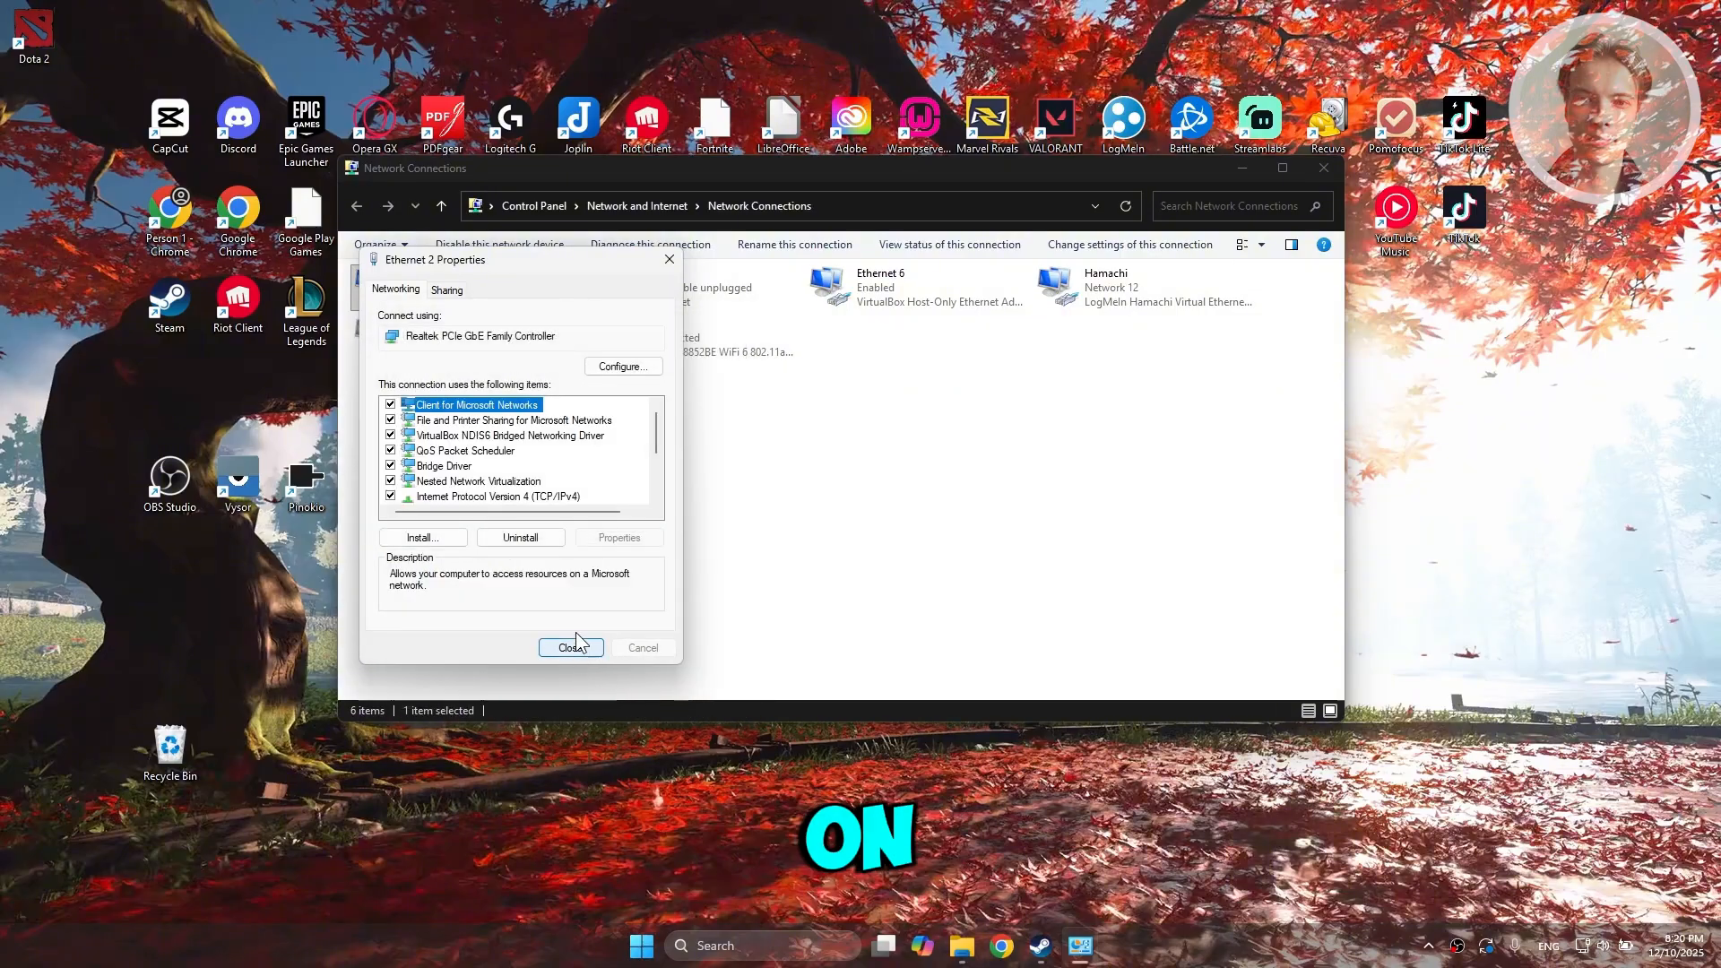
{"action": "left_click", "coordinate": [570, 647]}
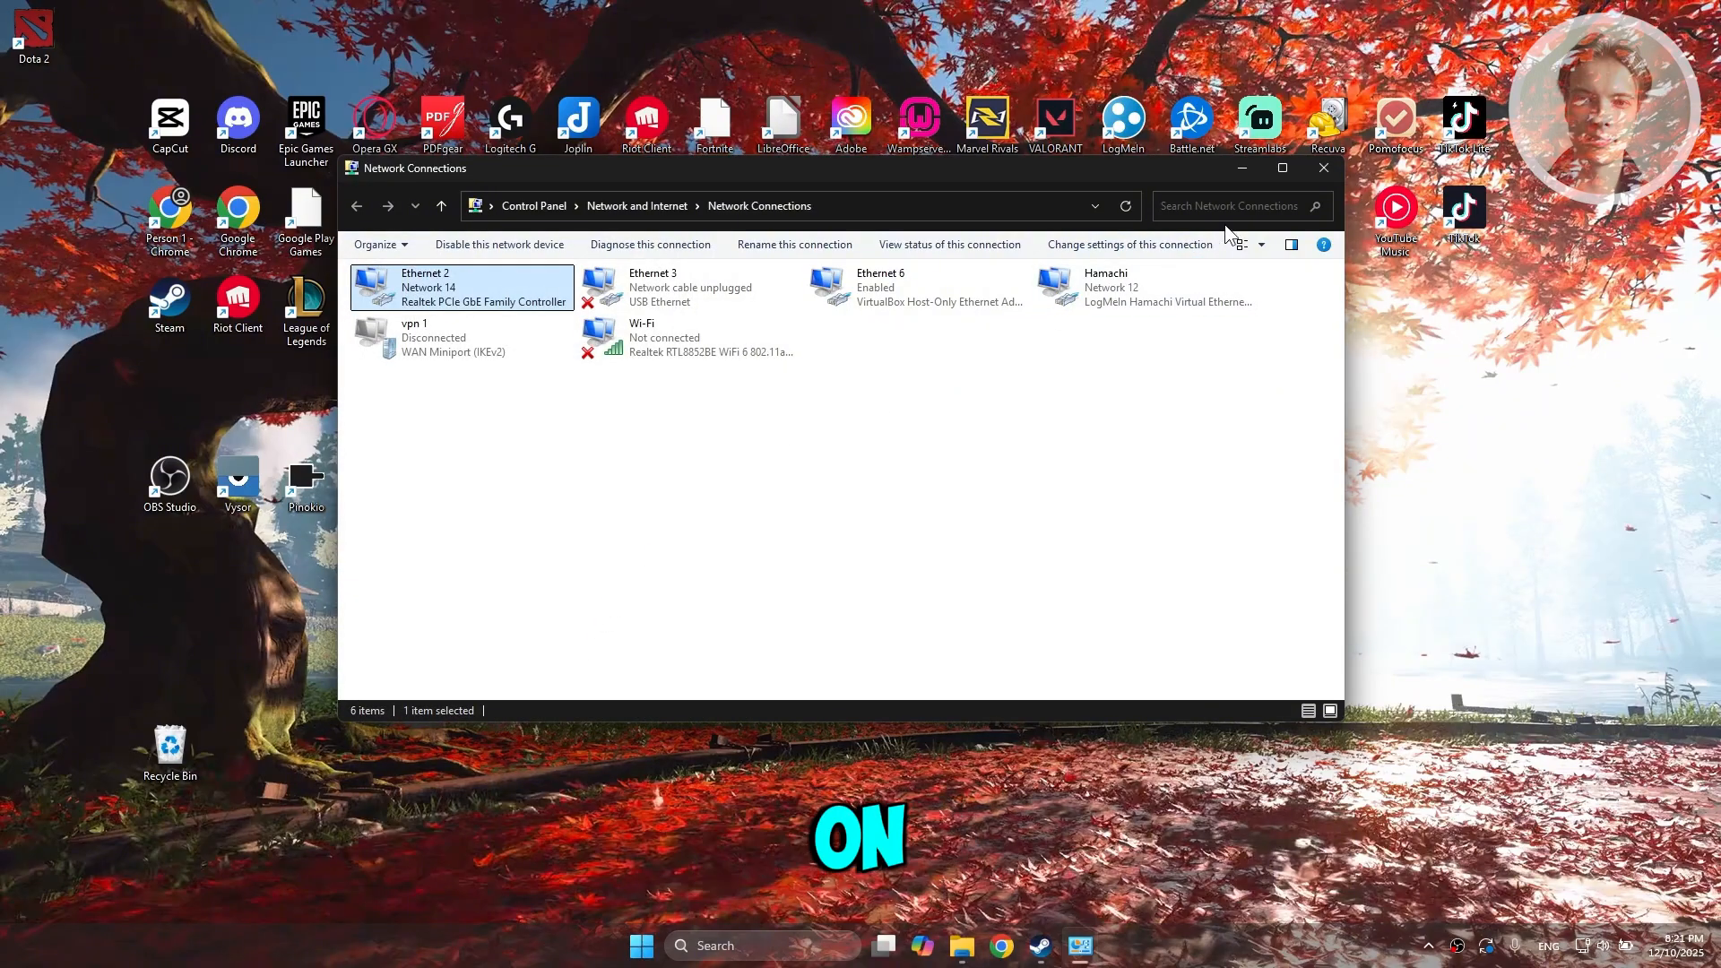
{"action": "mouse_move", "coordinate": [1309, 174]}
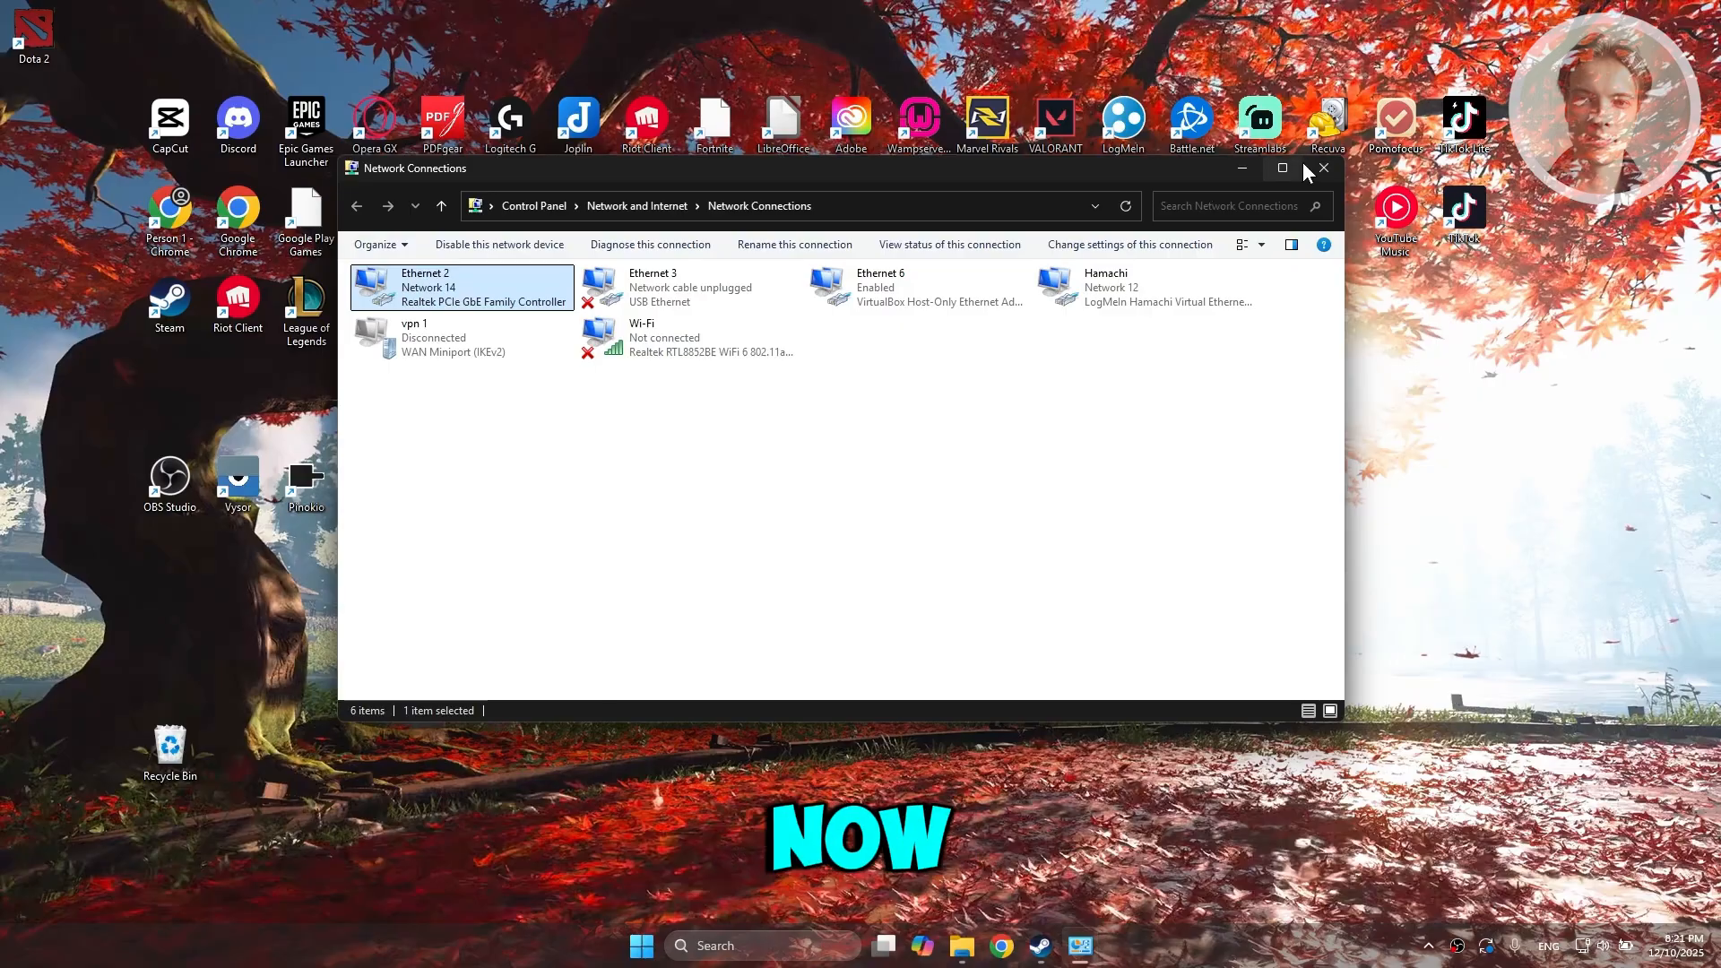
Close Network Connections and search Windows for 'cmd'
{"action": "left_click", "coordinate": [1324, 169]}
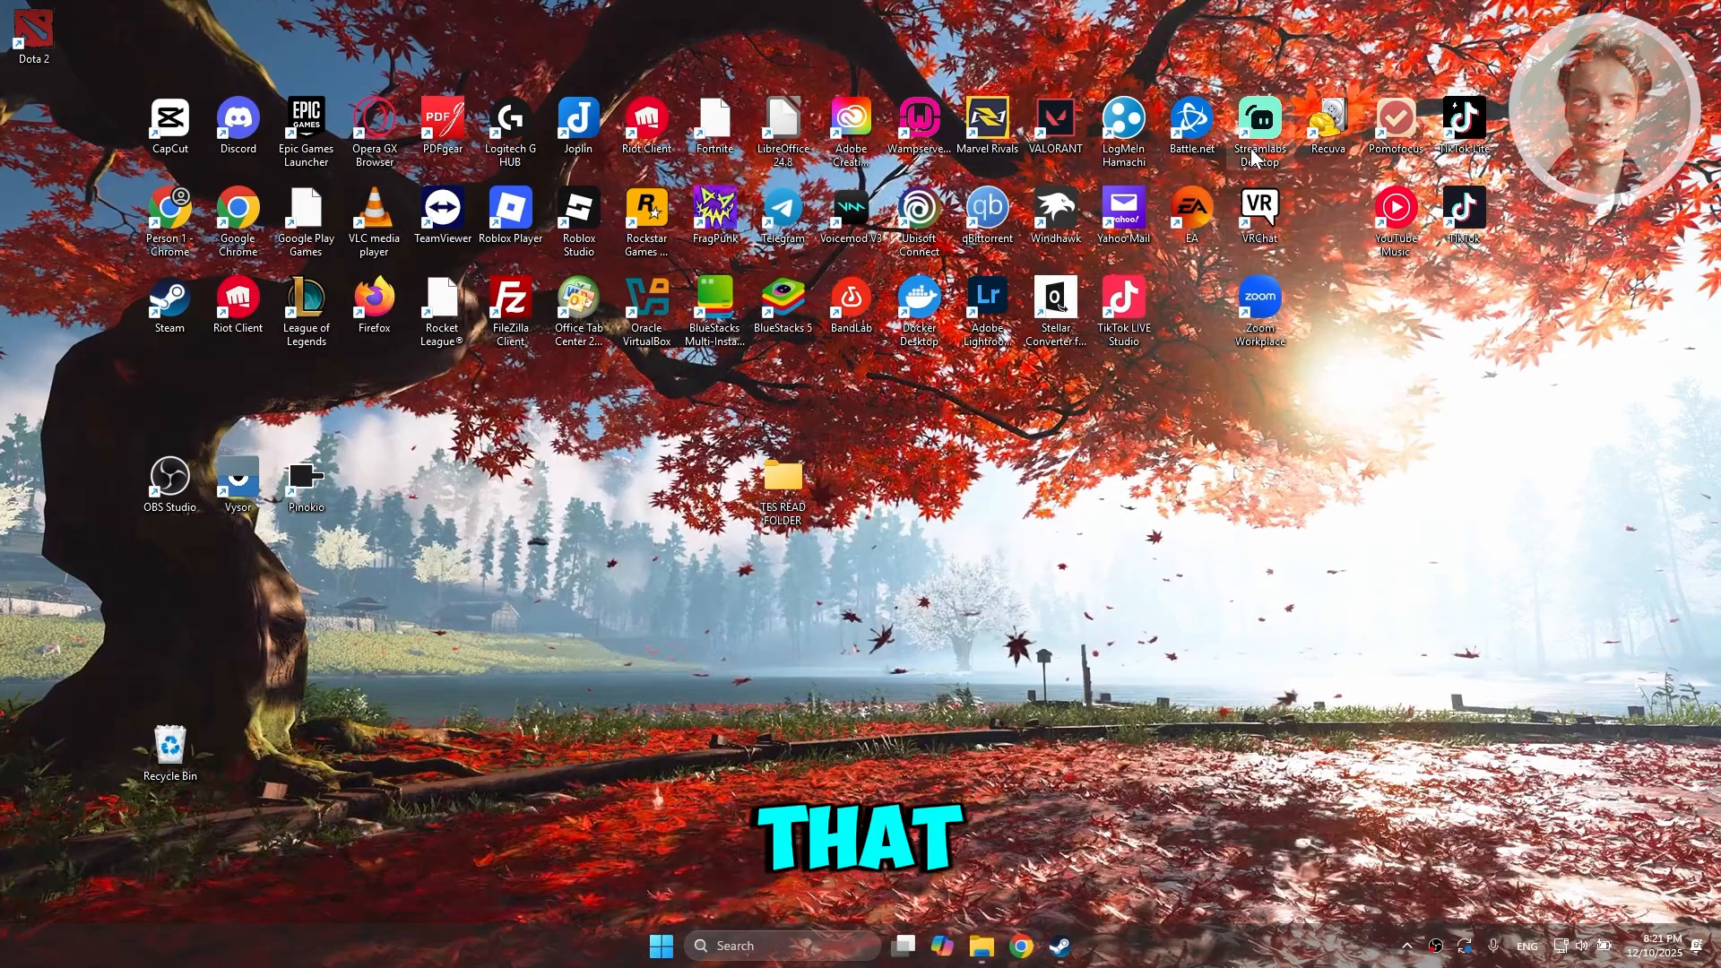
{"action": "mouse_move", "coordinate": [1312, 581]}
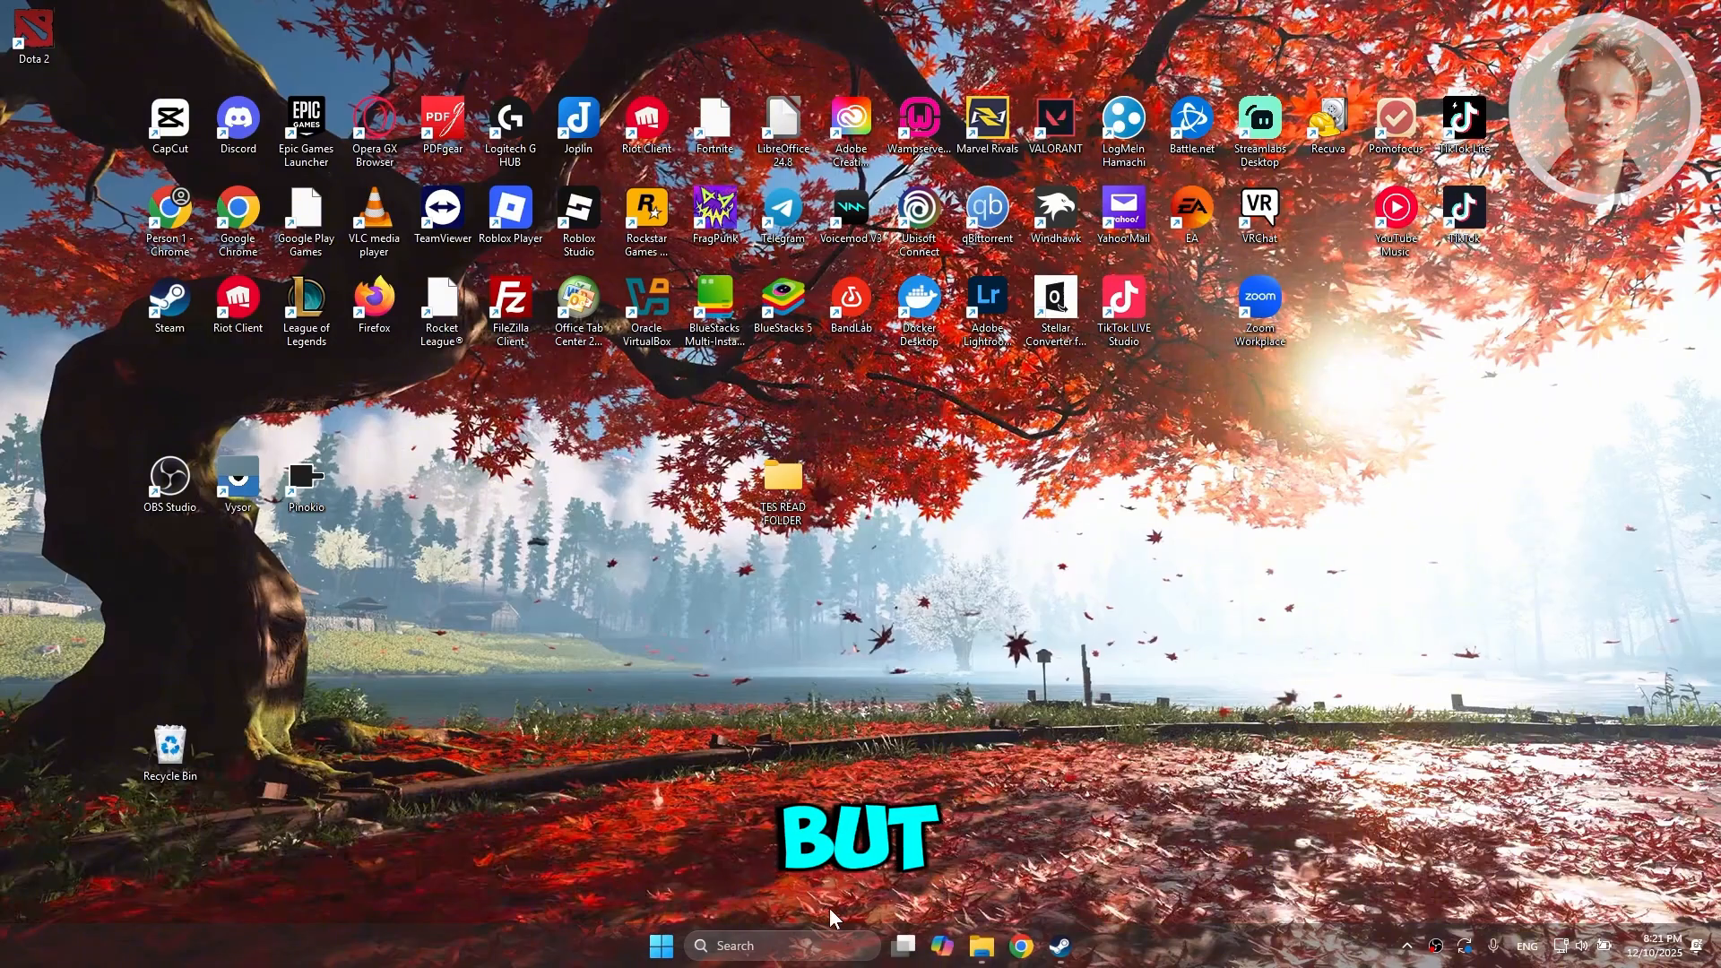
{"action": "left_click", "coordinate": [781, 945]}
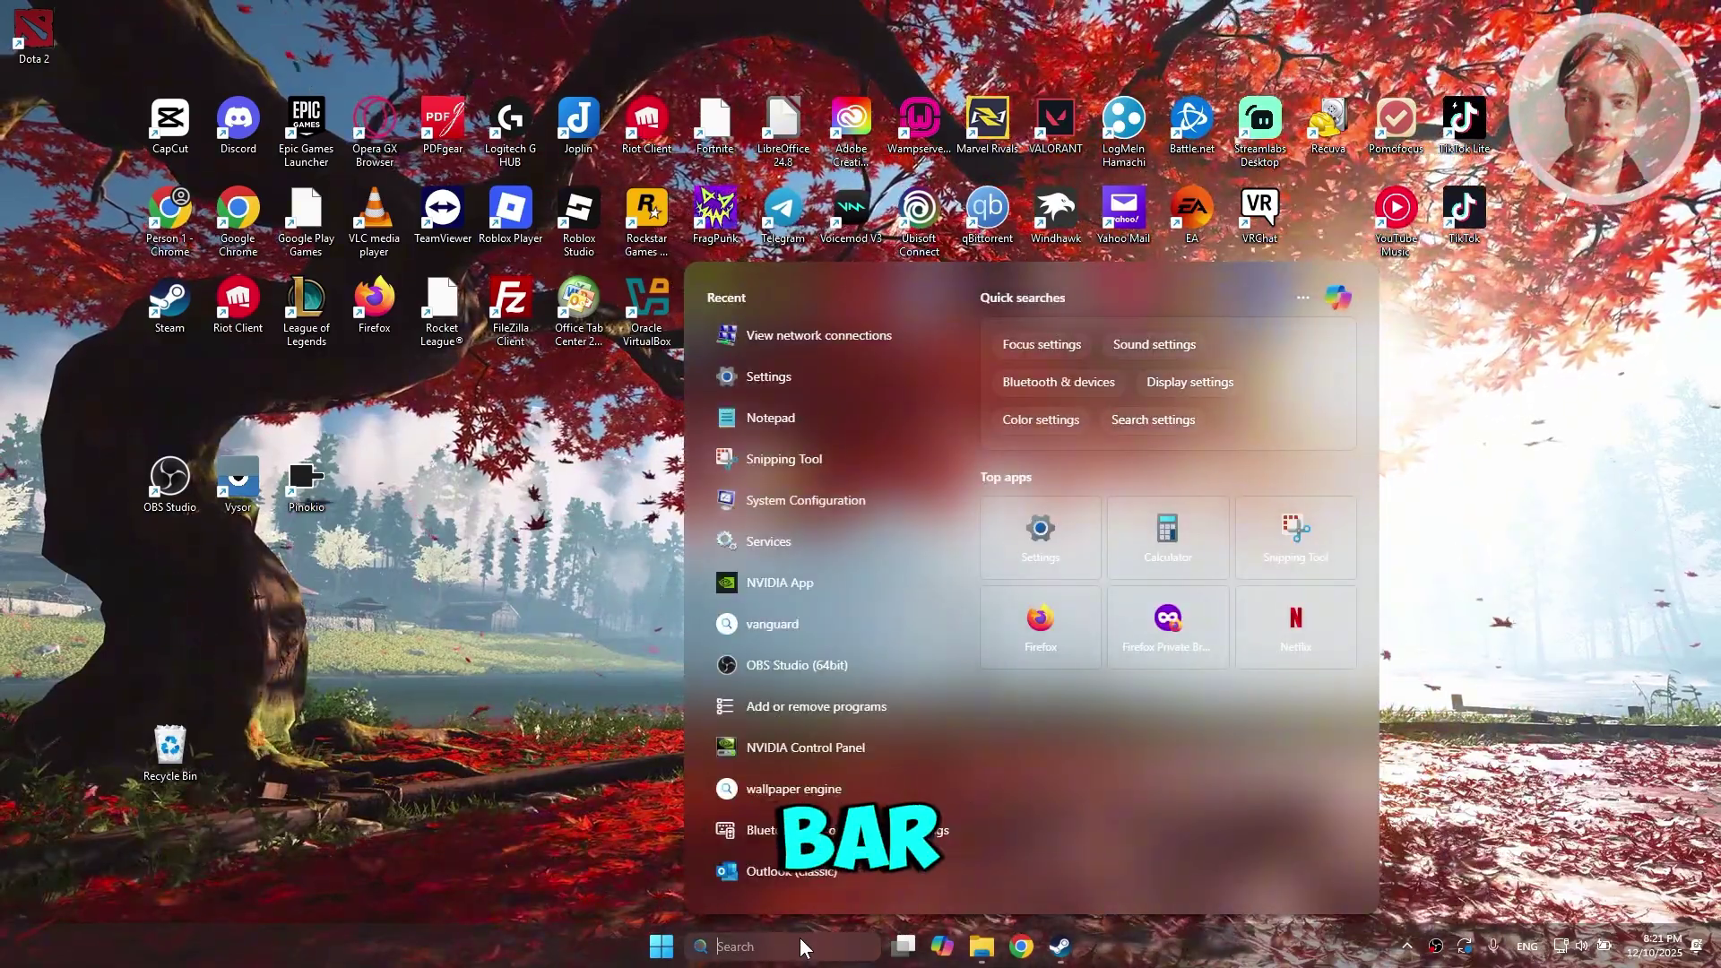
{"action": "type", "text": "cmd"}
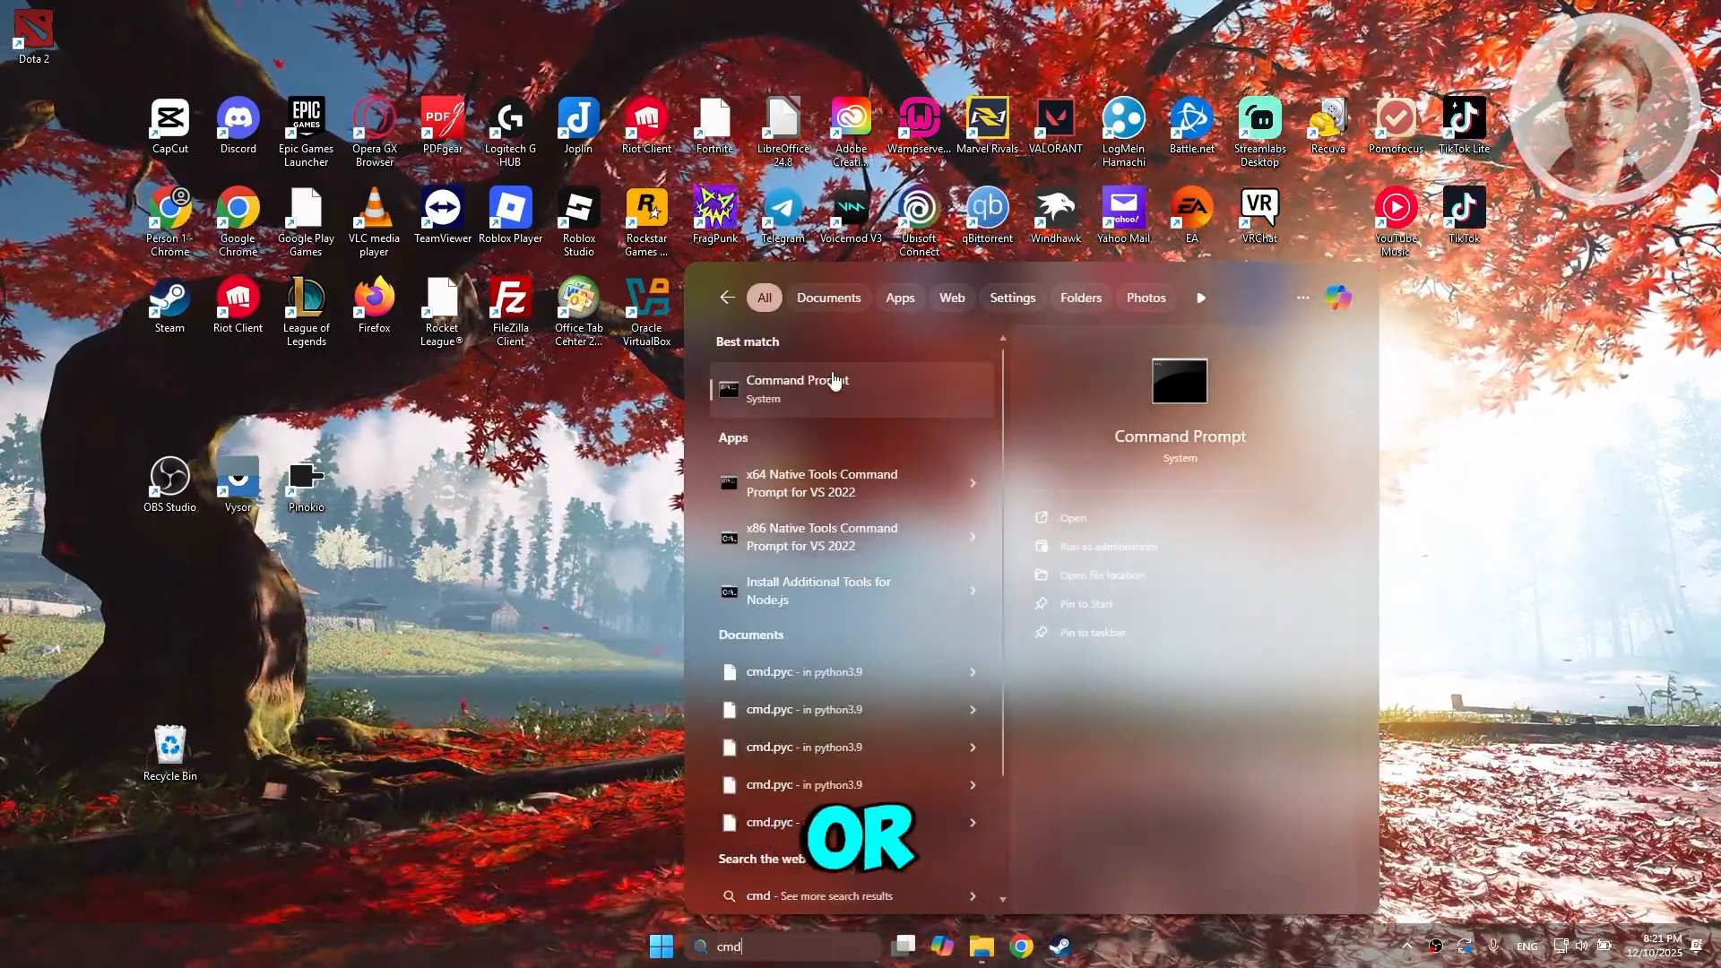
Run Command Prompt as administrator, flush DNS with ipconfig /flushdns, and close it
{"action": "right_click", "coordinate": [796, 387]}
{"action": "type", "text": "ipconfig /flushdns"}
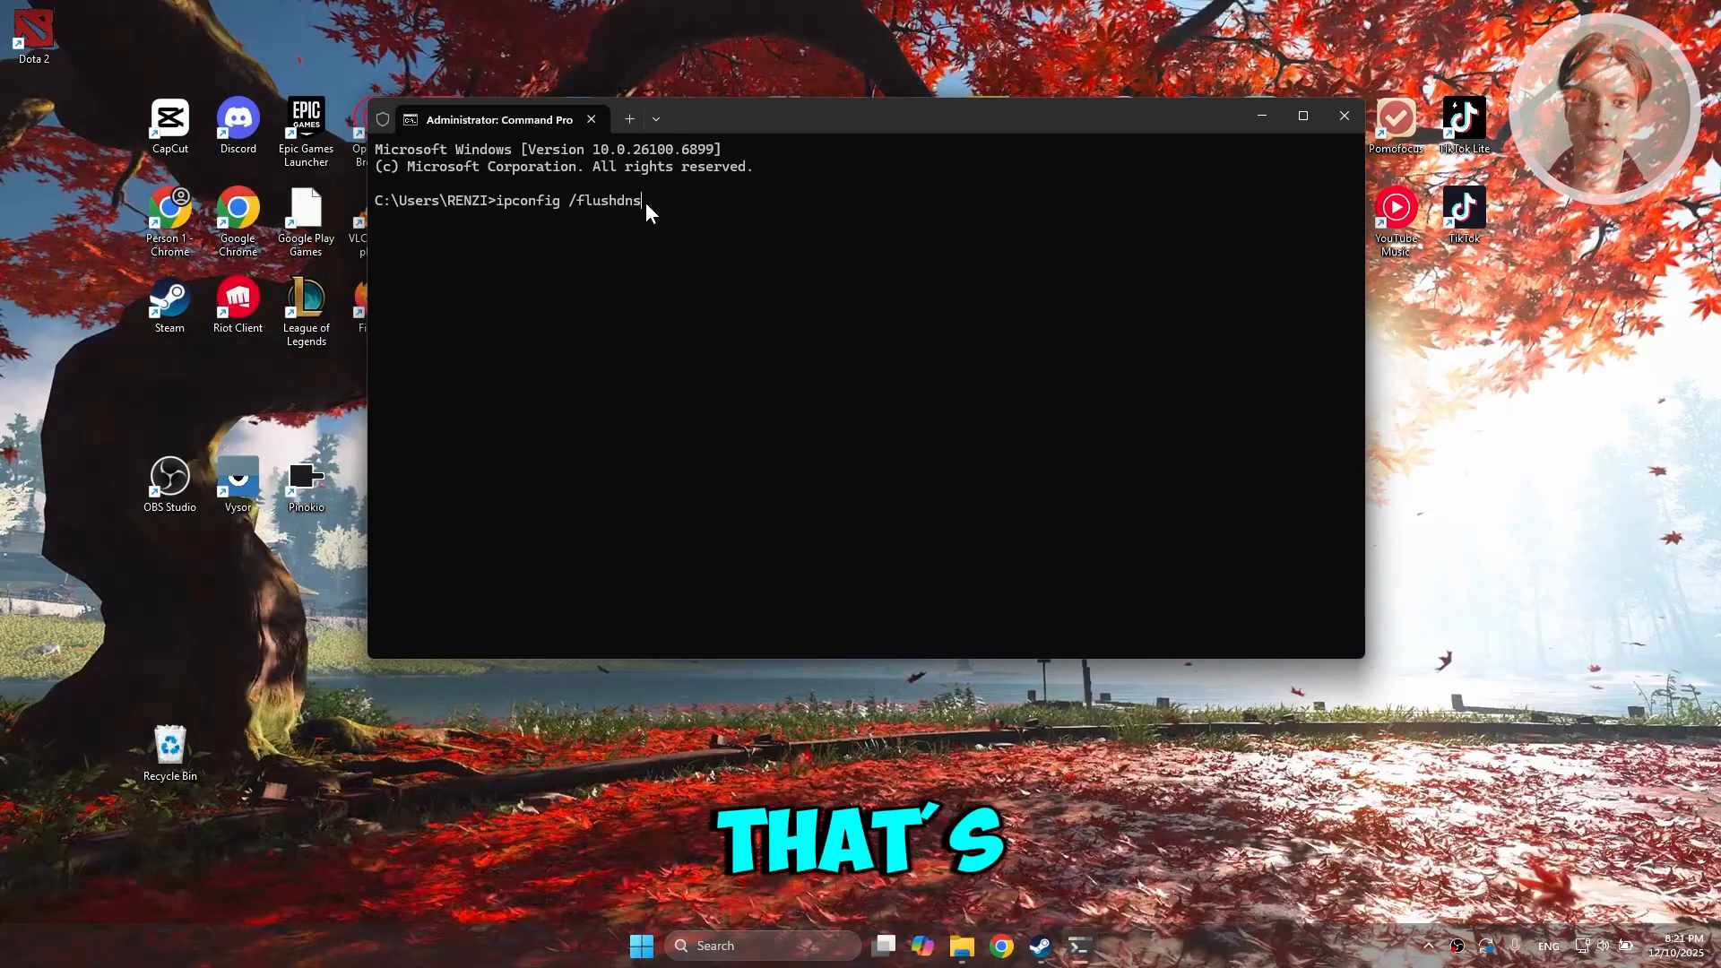
{"action": "mouse_move", "coordinate": [624, 219]}
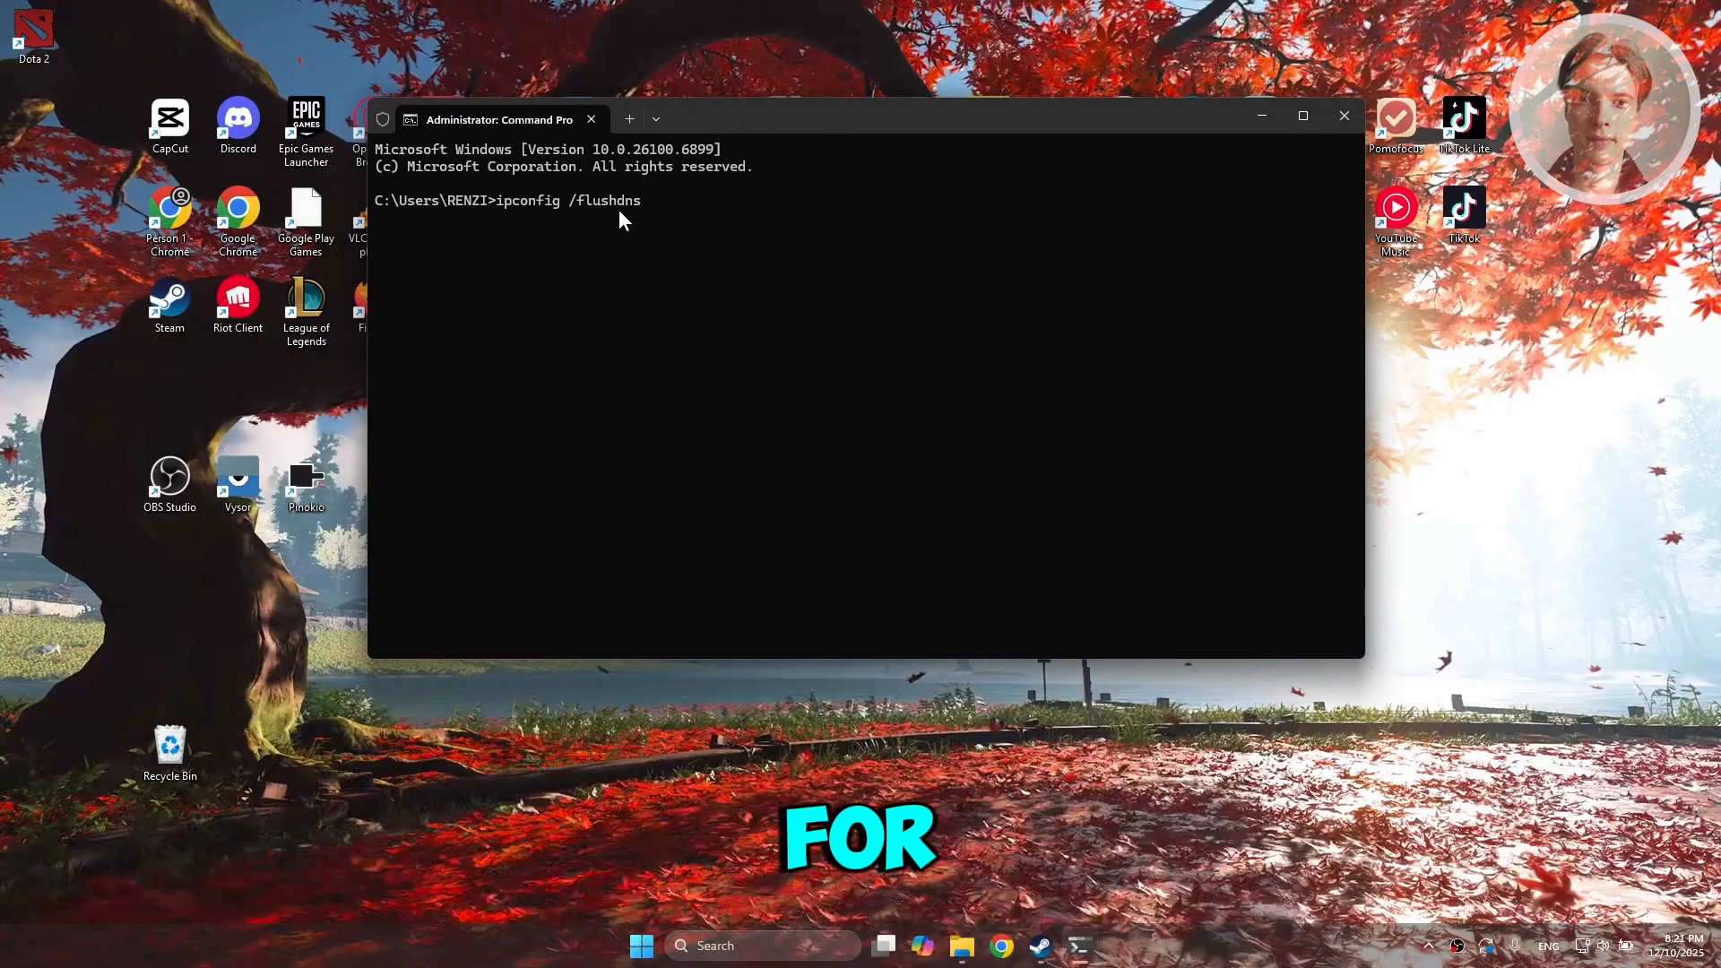
{"action": "mouse_move", "coordinate": [796, 244]}
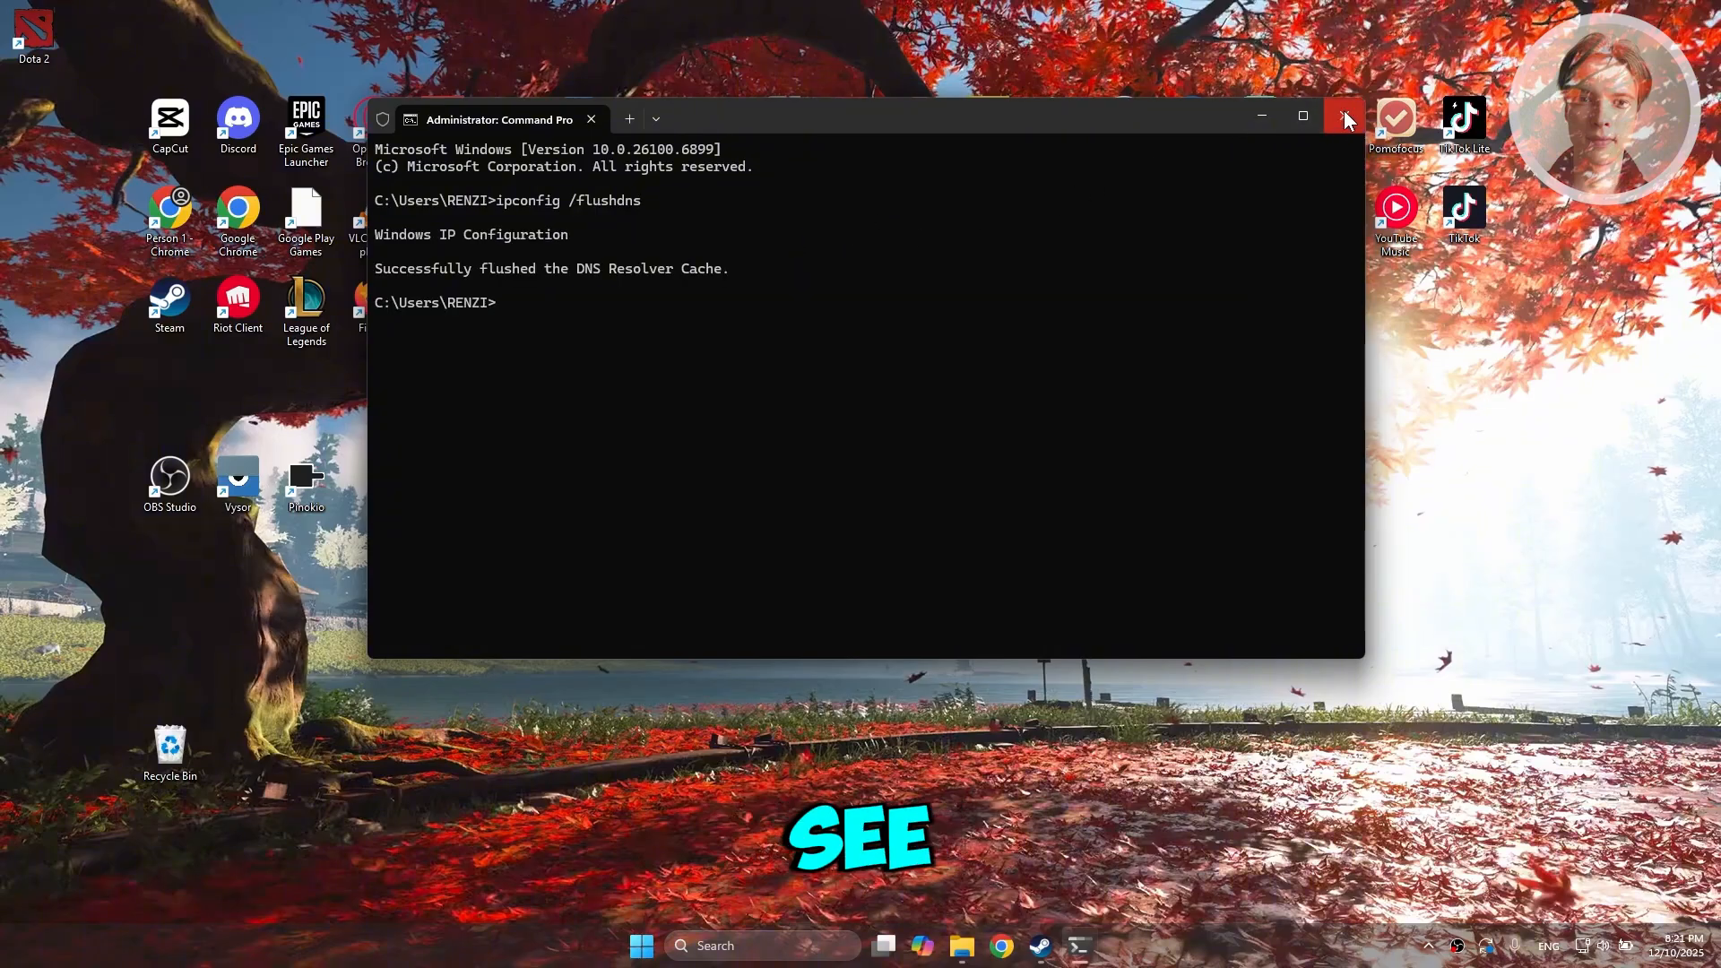
{"action": "mouse_move", "coordinate": [1347, 118]}
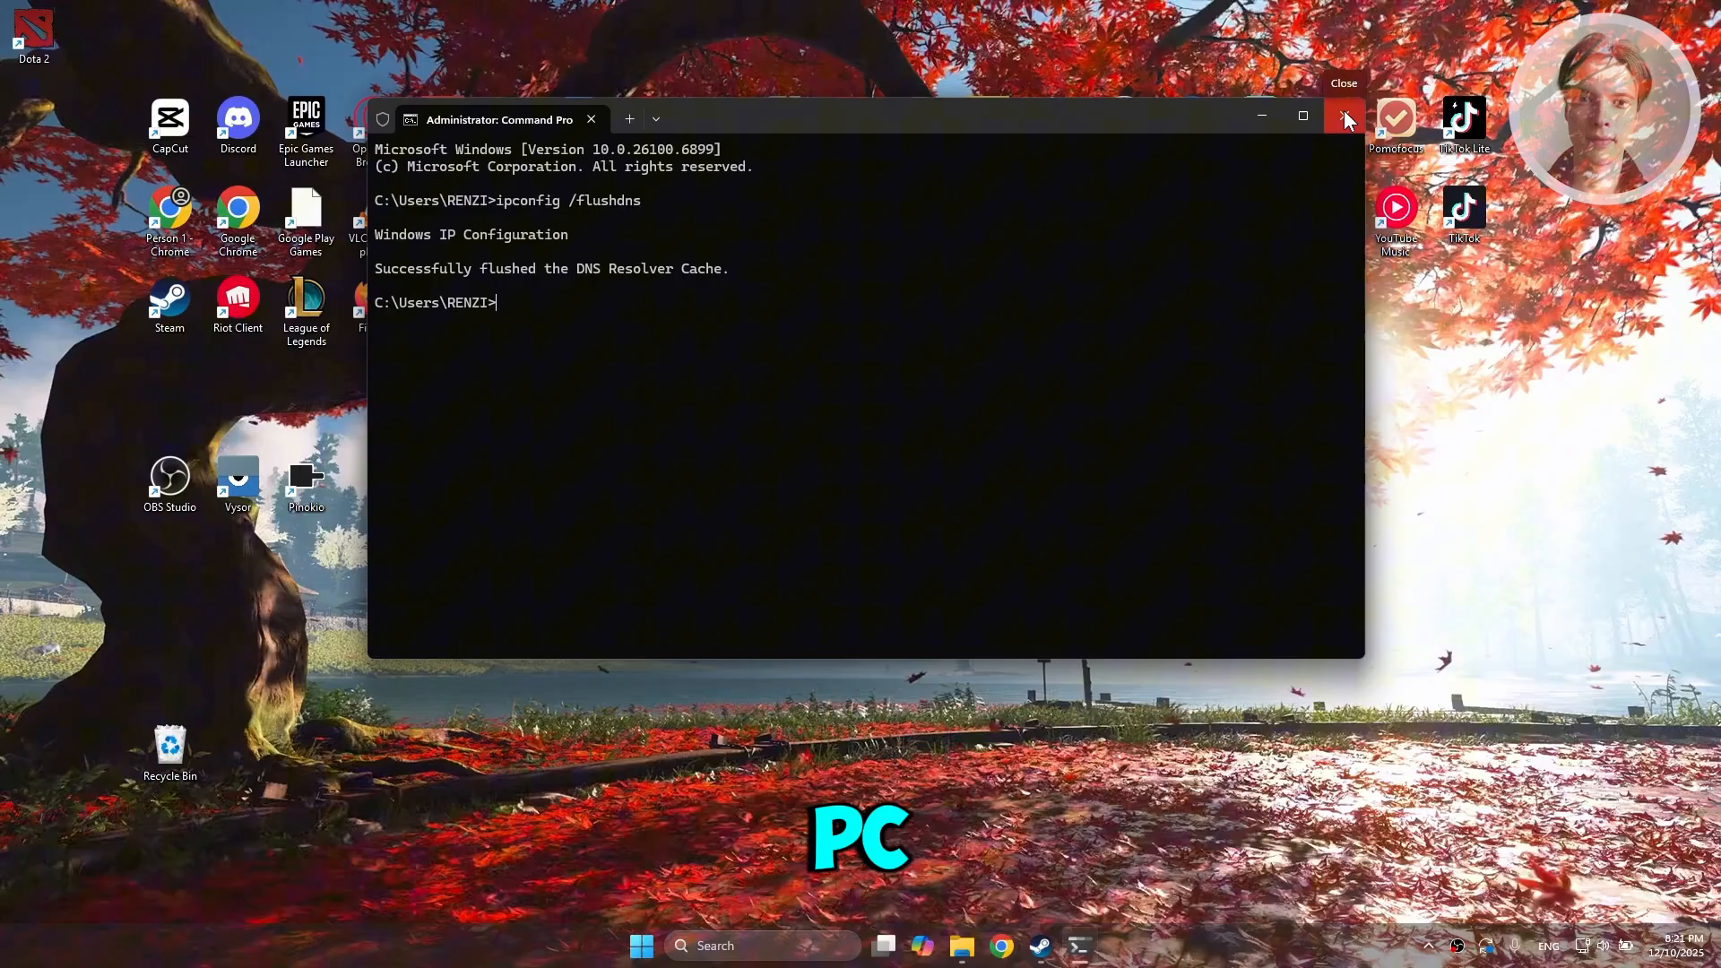
{"action": "left_click", "coordinate": [1343, 119]}
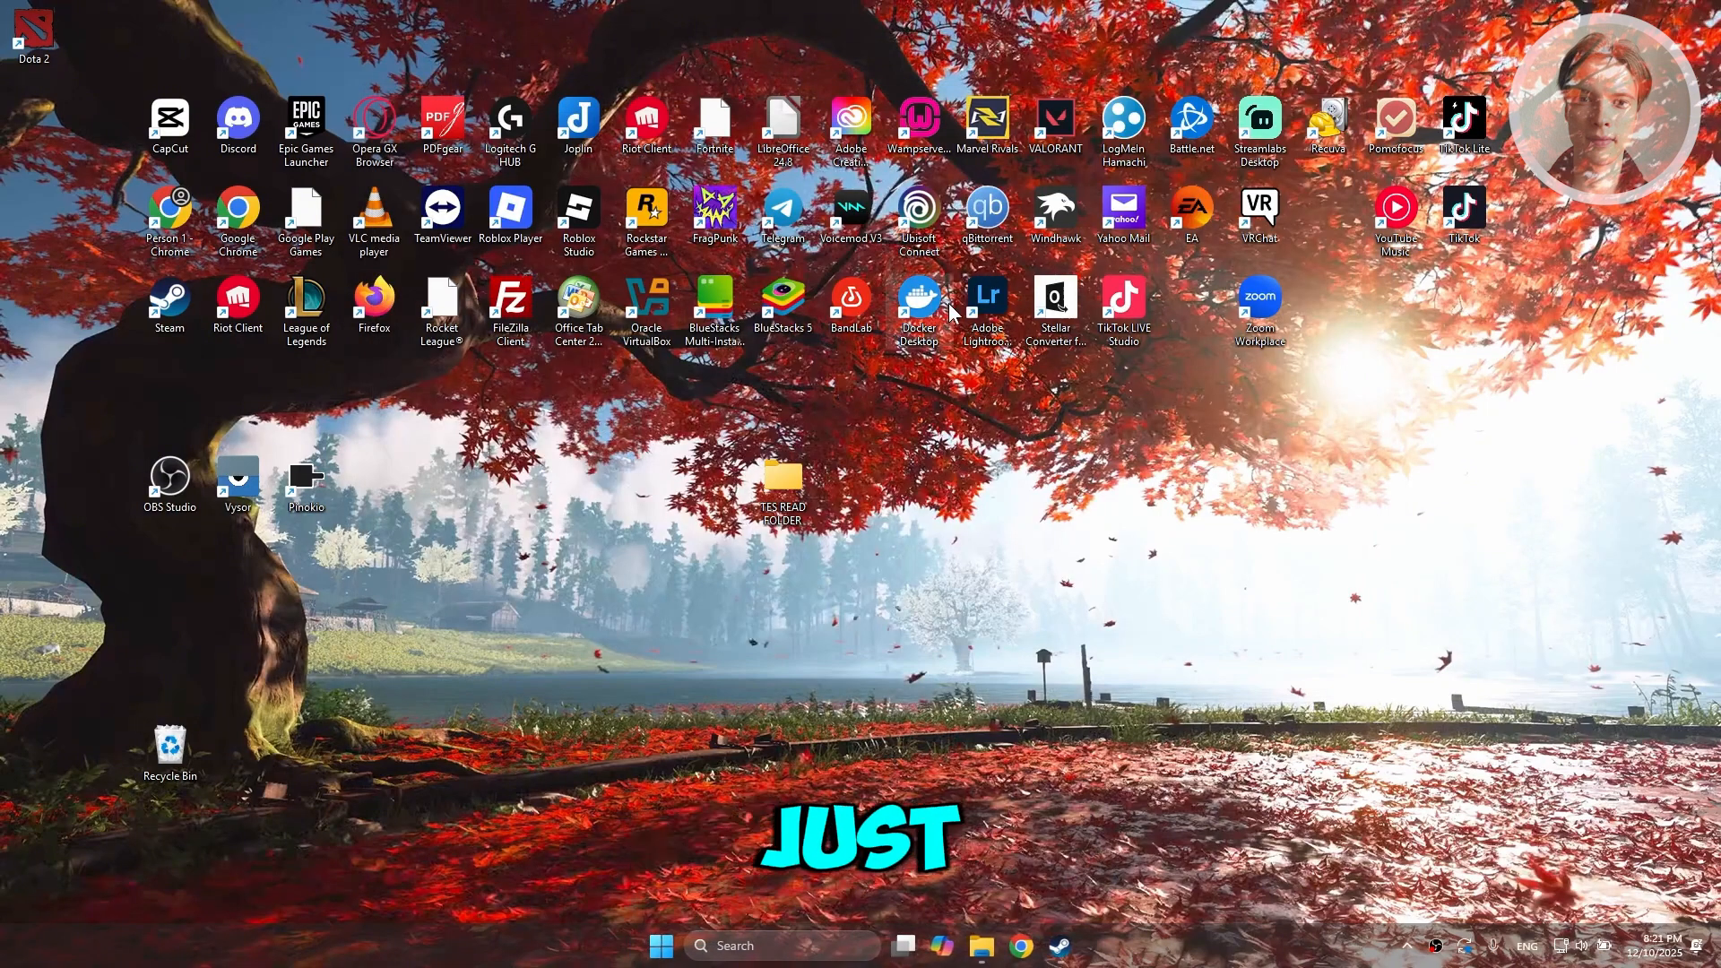